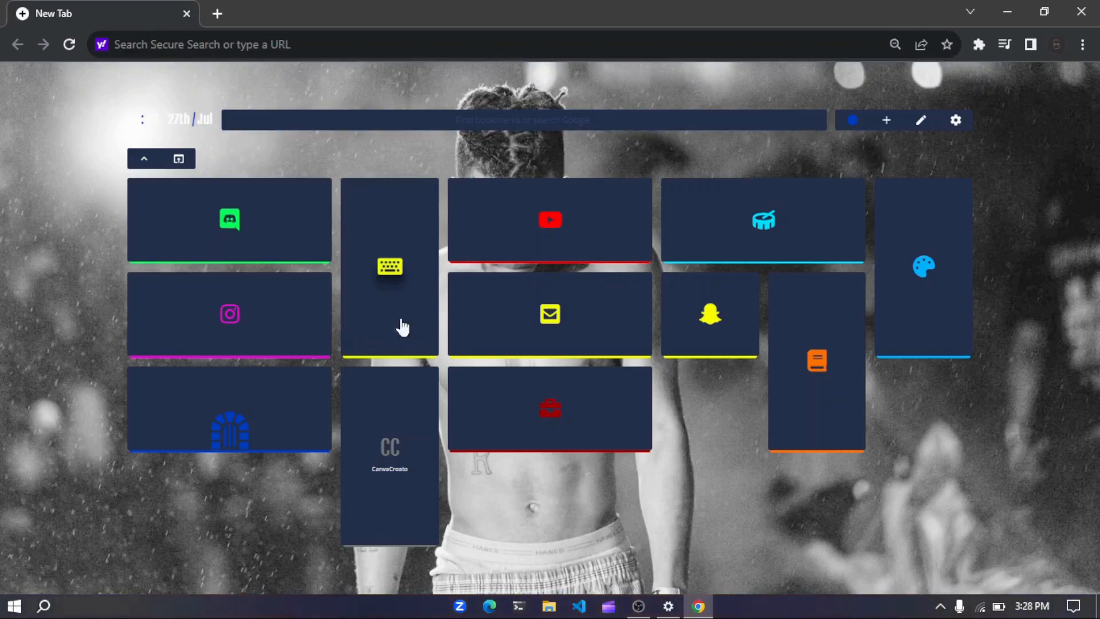
mouse_move(122, 363)
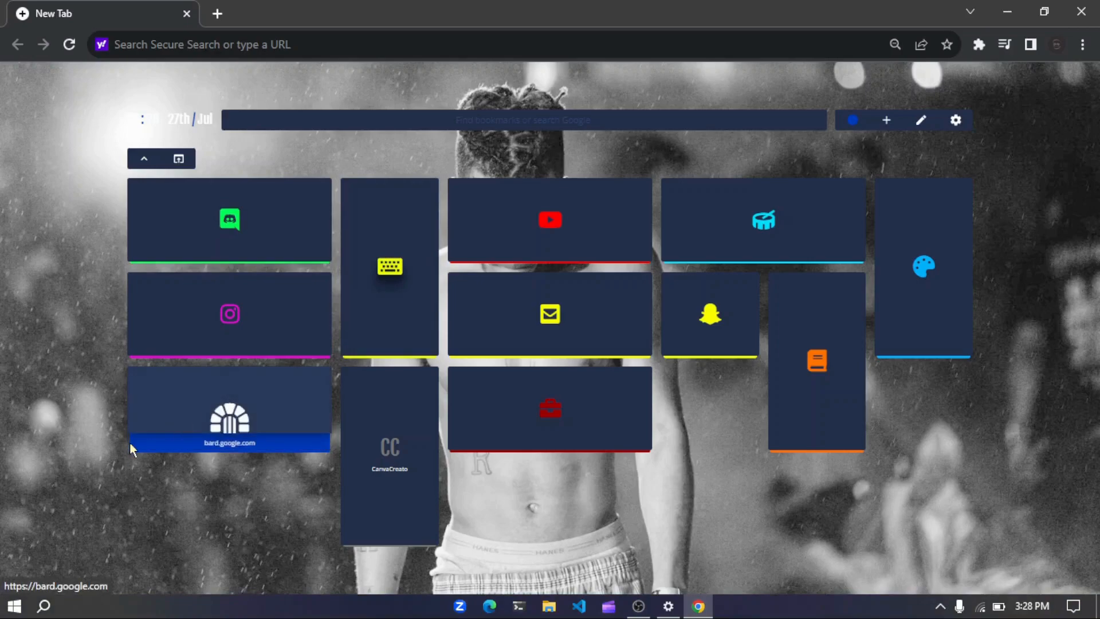
mouse_move(323, 451)
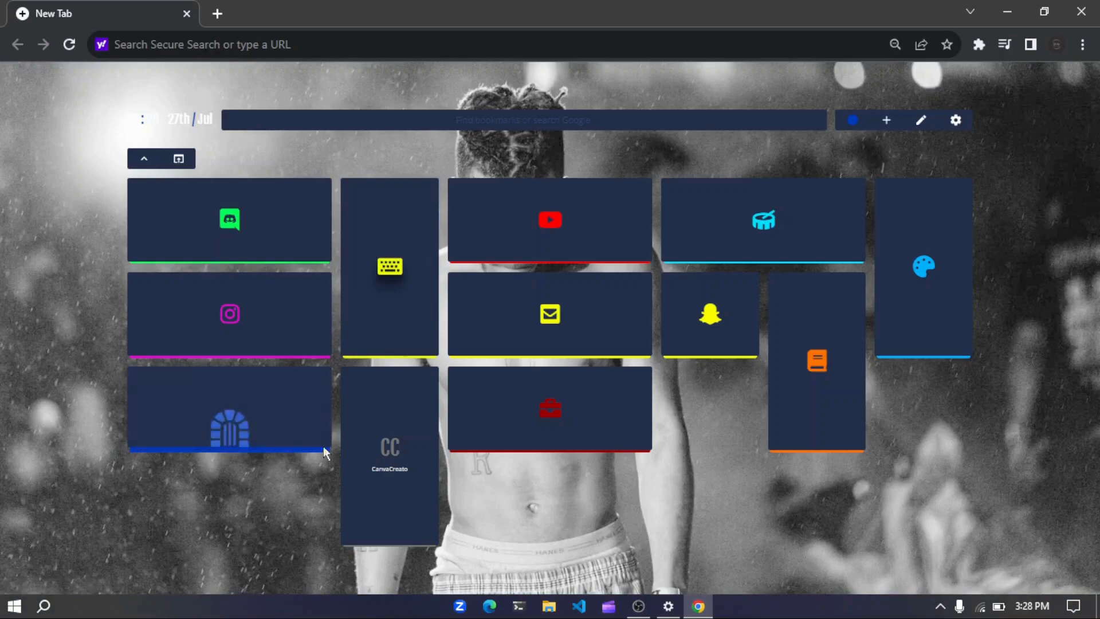
mouse_move(664, 488)
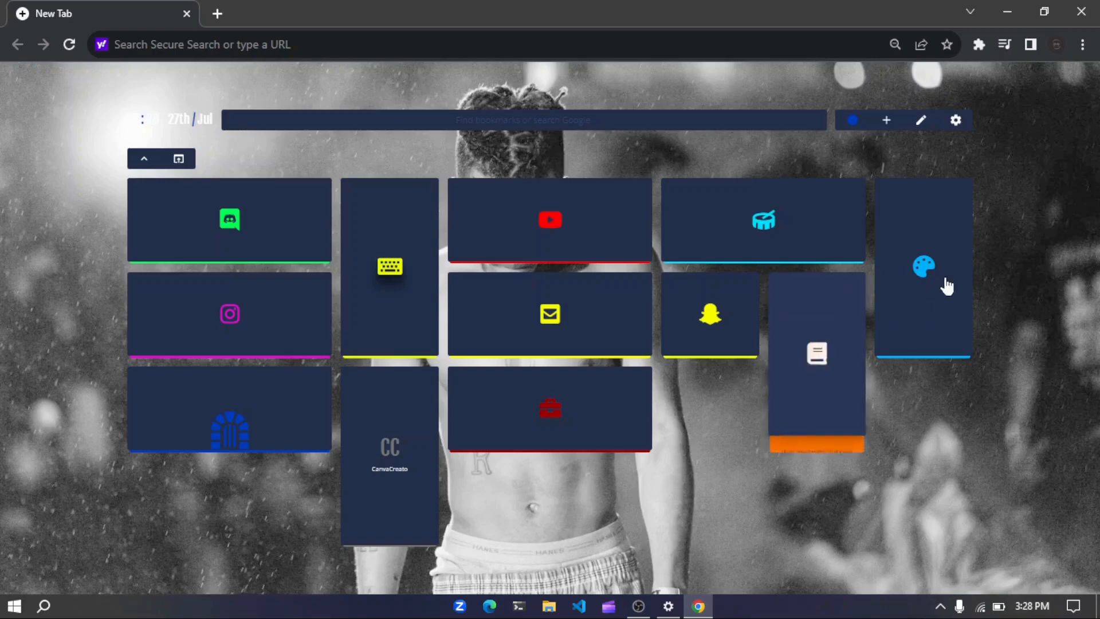
mouse_move(955, 310)
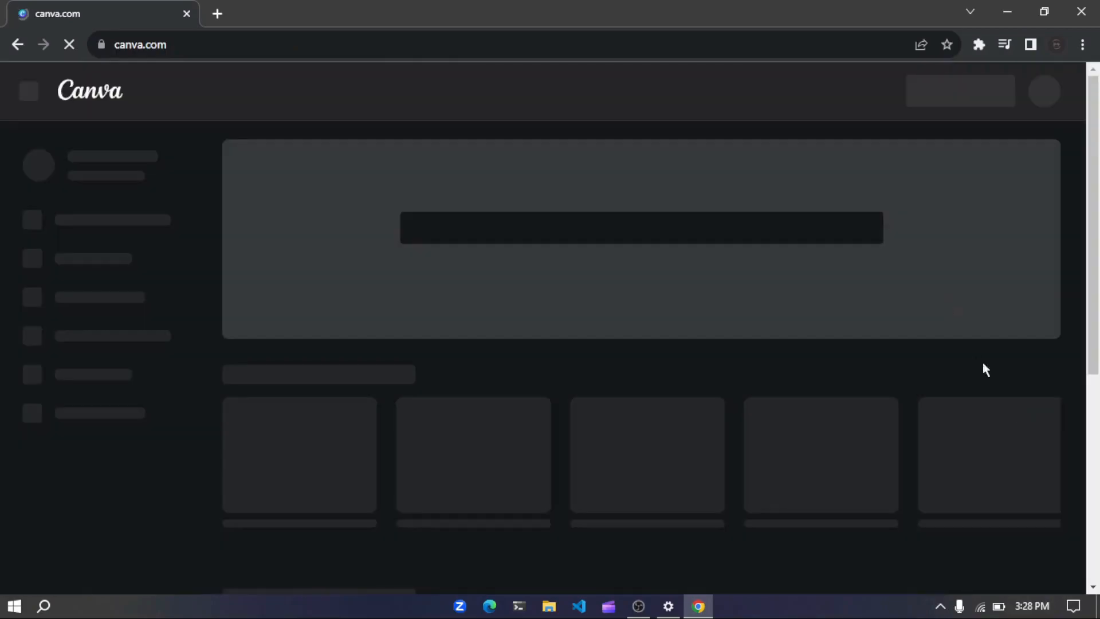
mouse_move(961, 84)
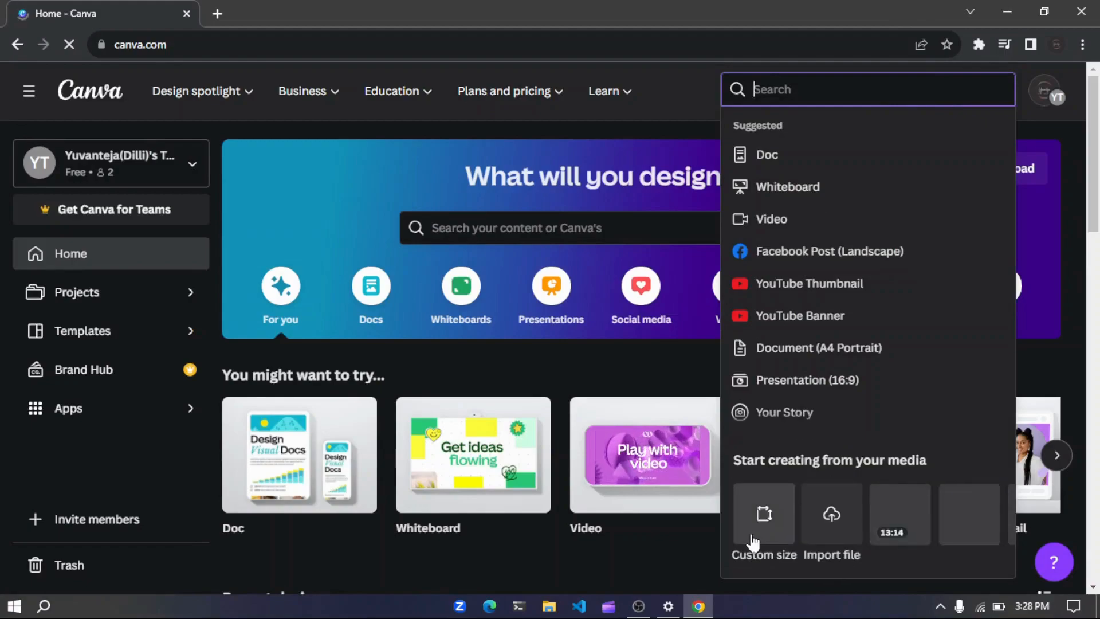
- Create a new custom-size design of 40 × 40 px
click(763, 522)
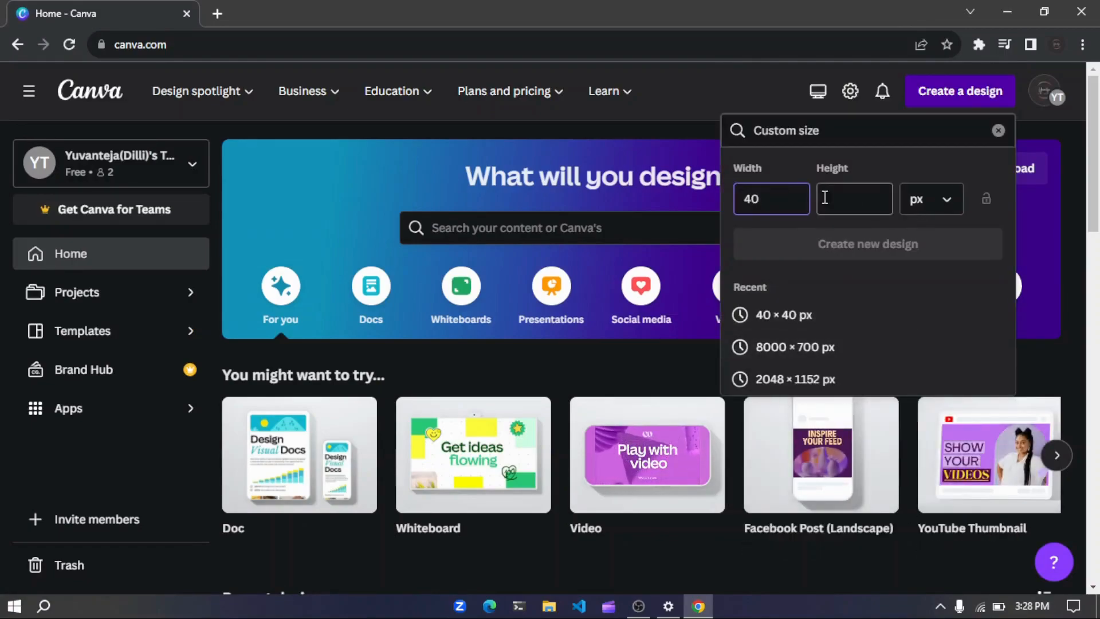
text(40)
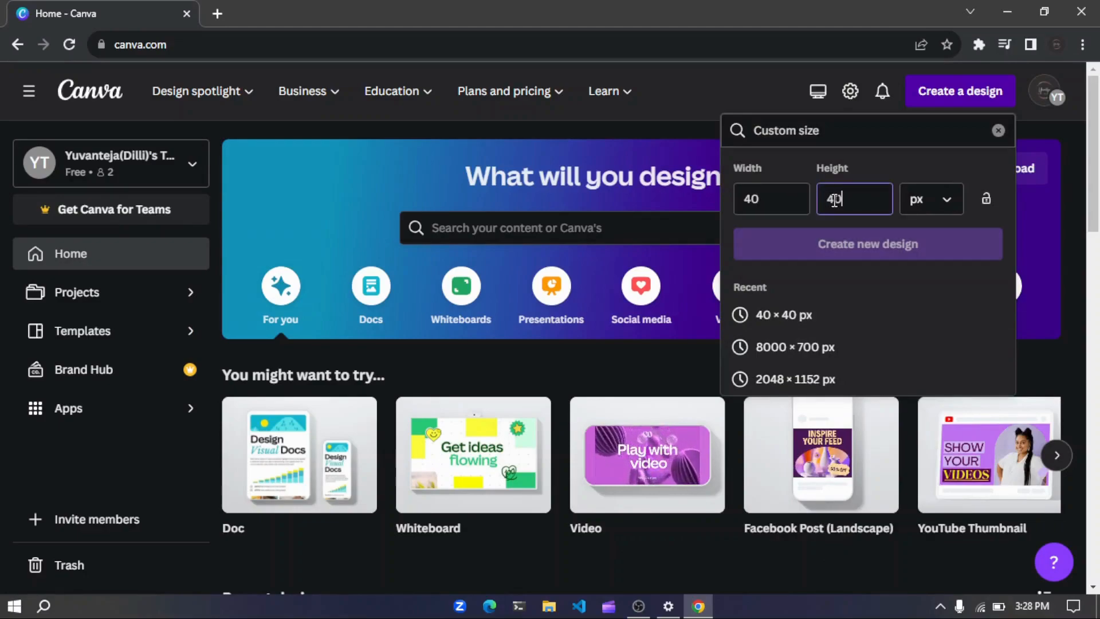
click(867, 243)
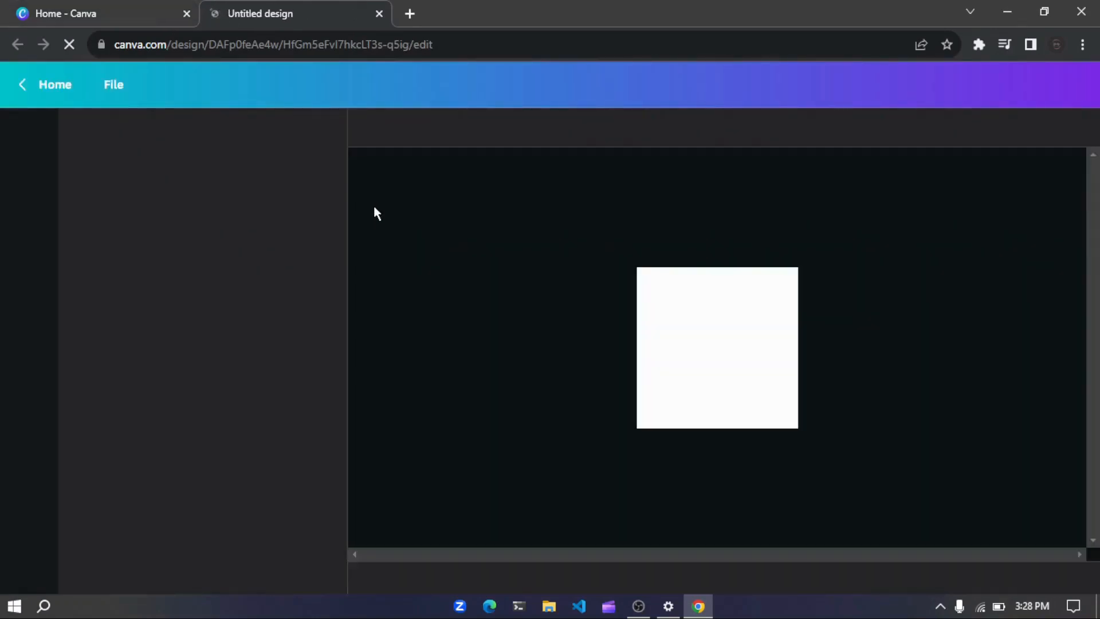
mouse_move(608, 252)
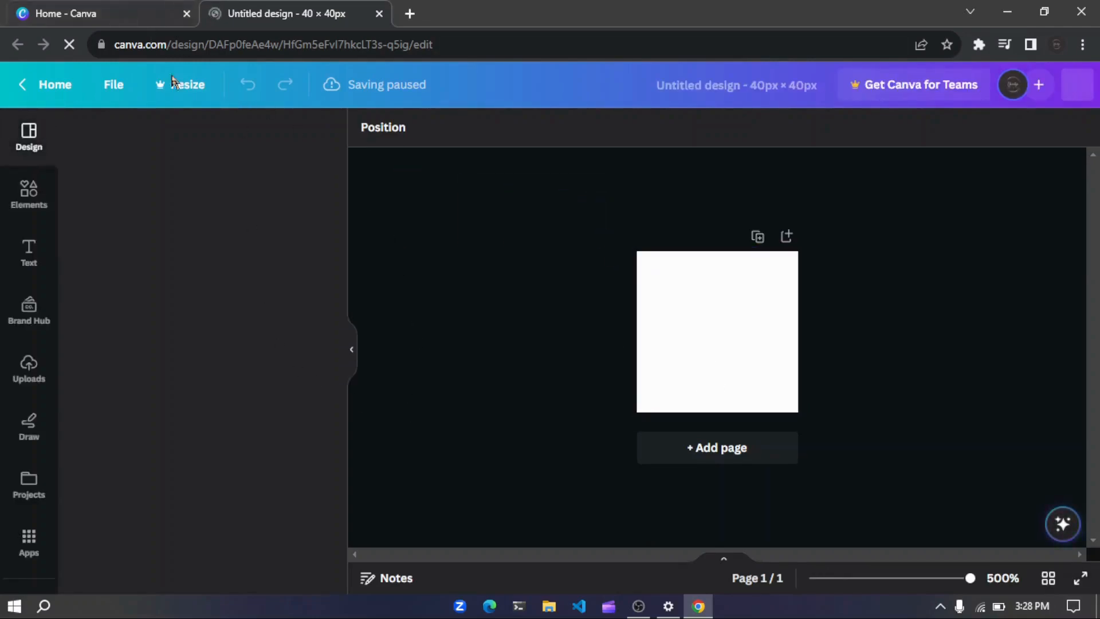
- Search Elements for Circle and add the grey circle shape to fill the canvas
click(29, 136)
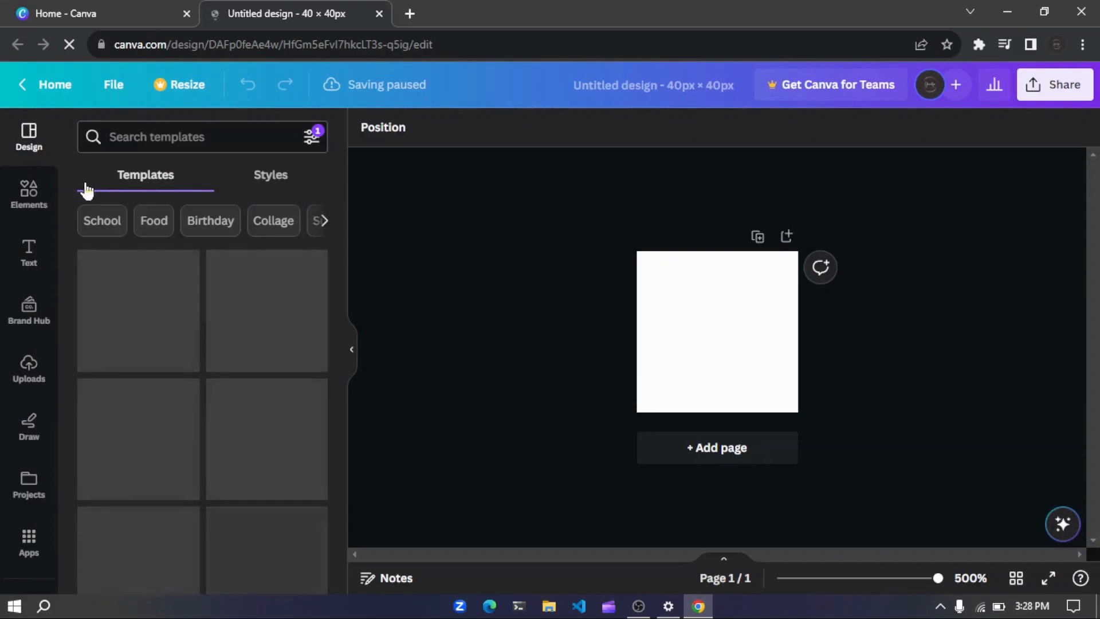
click(28, 137)
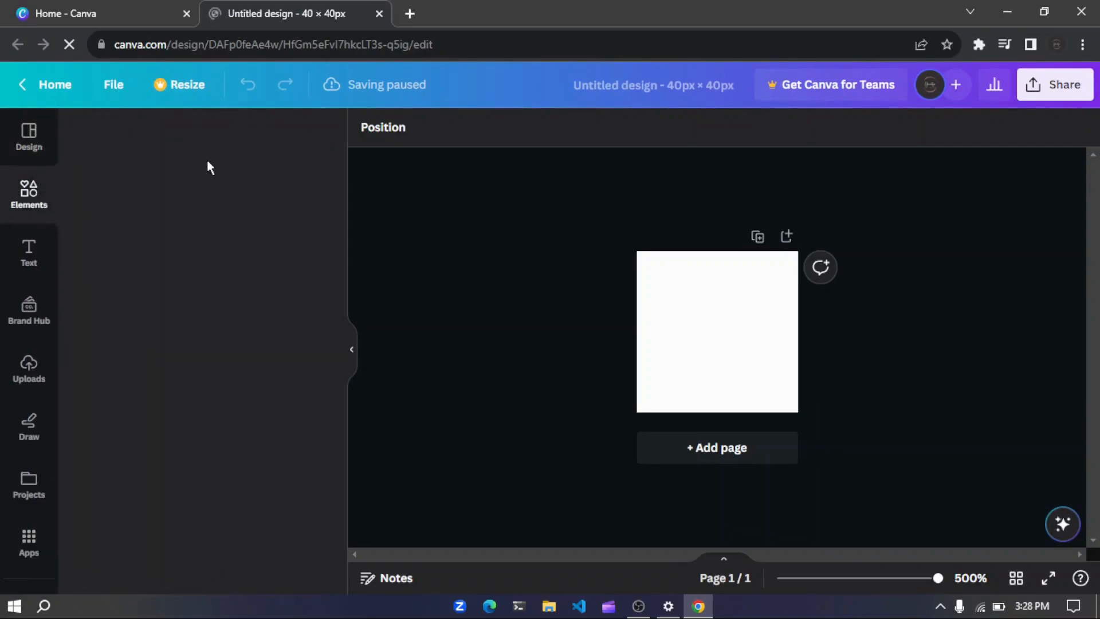
click(28, 195)
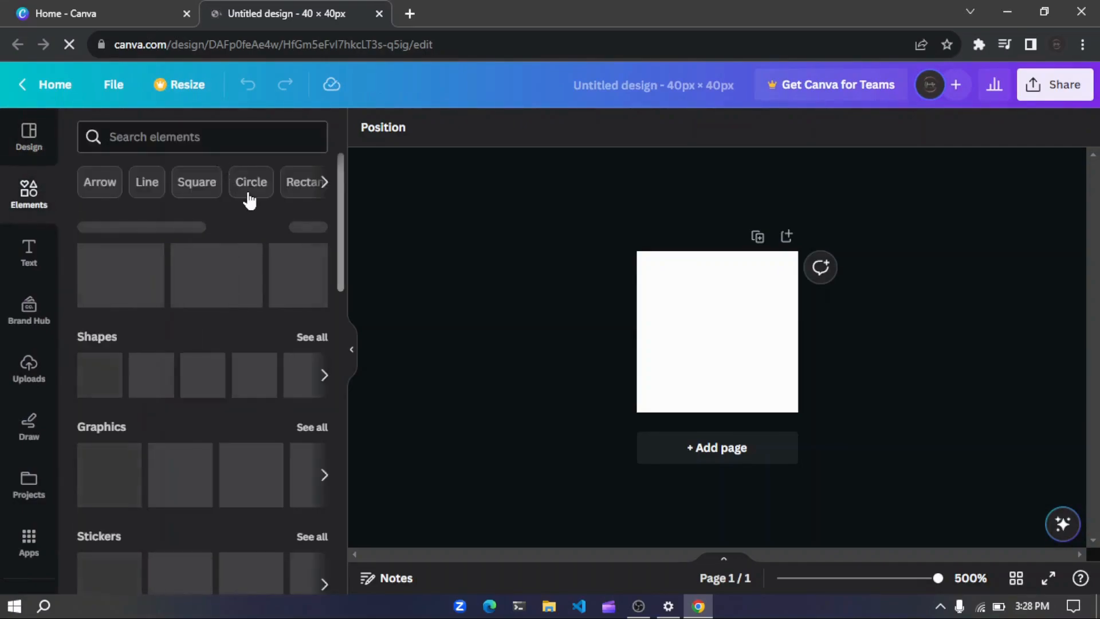
click(250, 182)
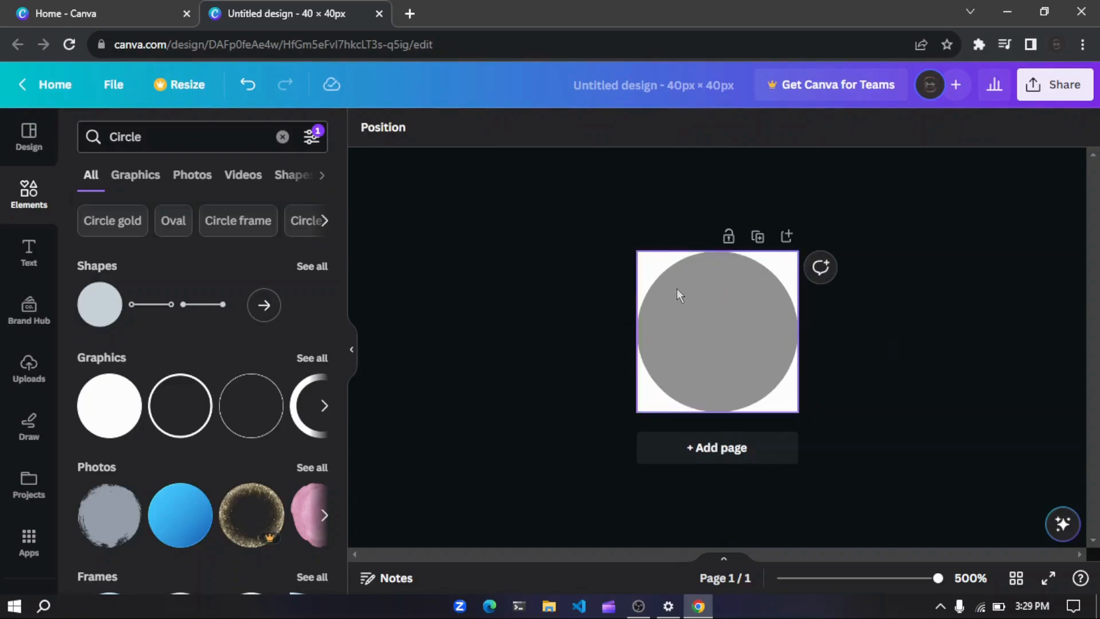
mouse_move(639, 258)
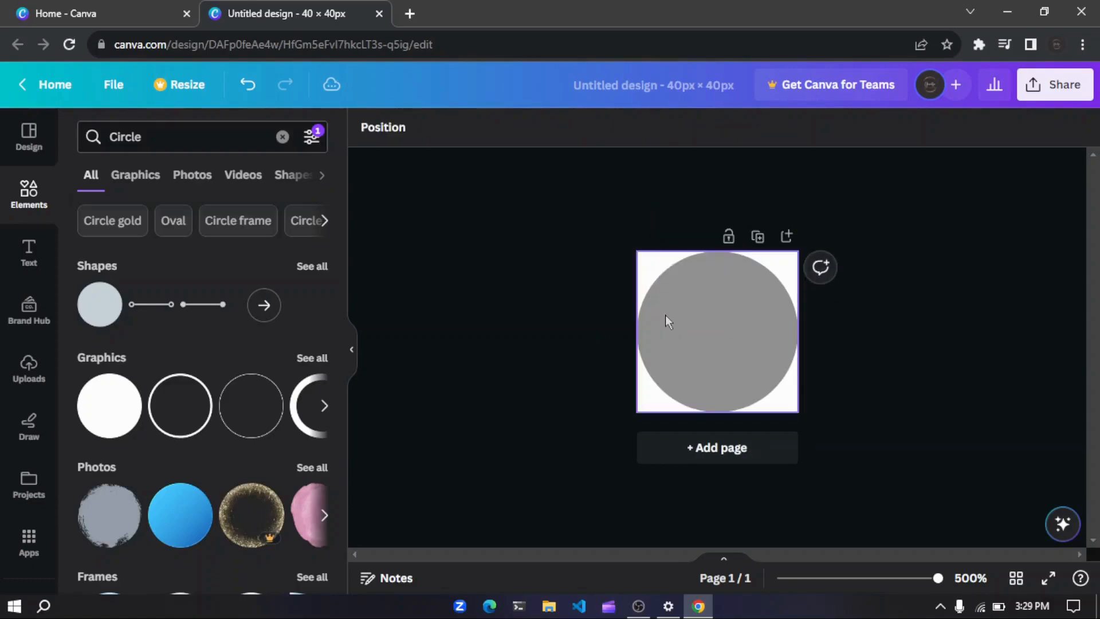
- Add a circular frame at the canvas's top-left and fill it with the blue circle photo
scroll(down, 3)
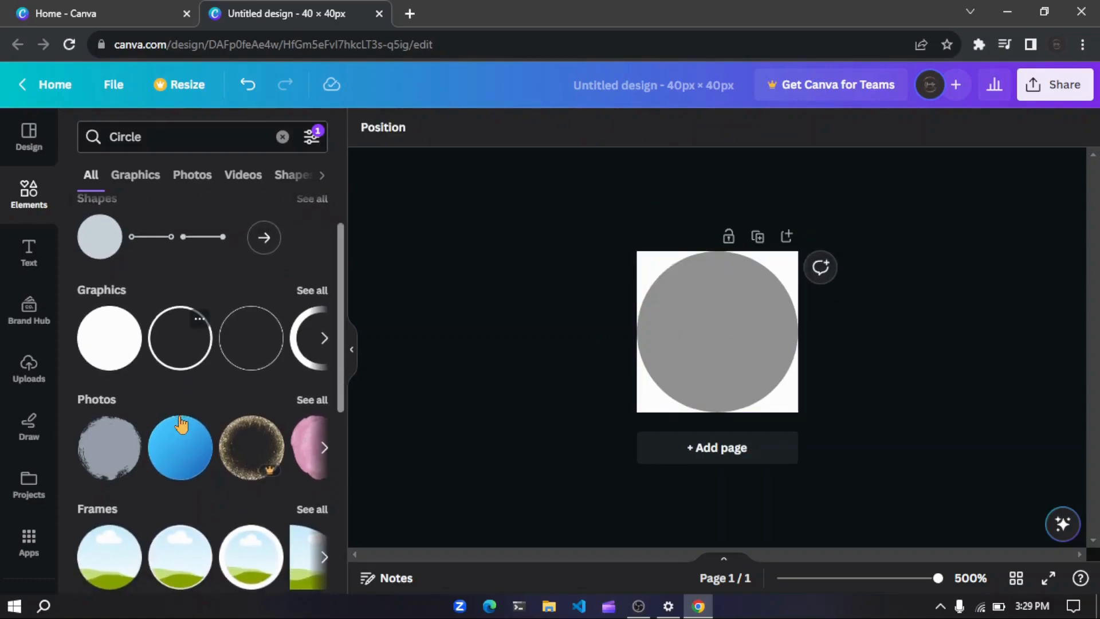
scroll(down, 3)
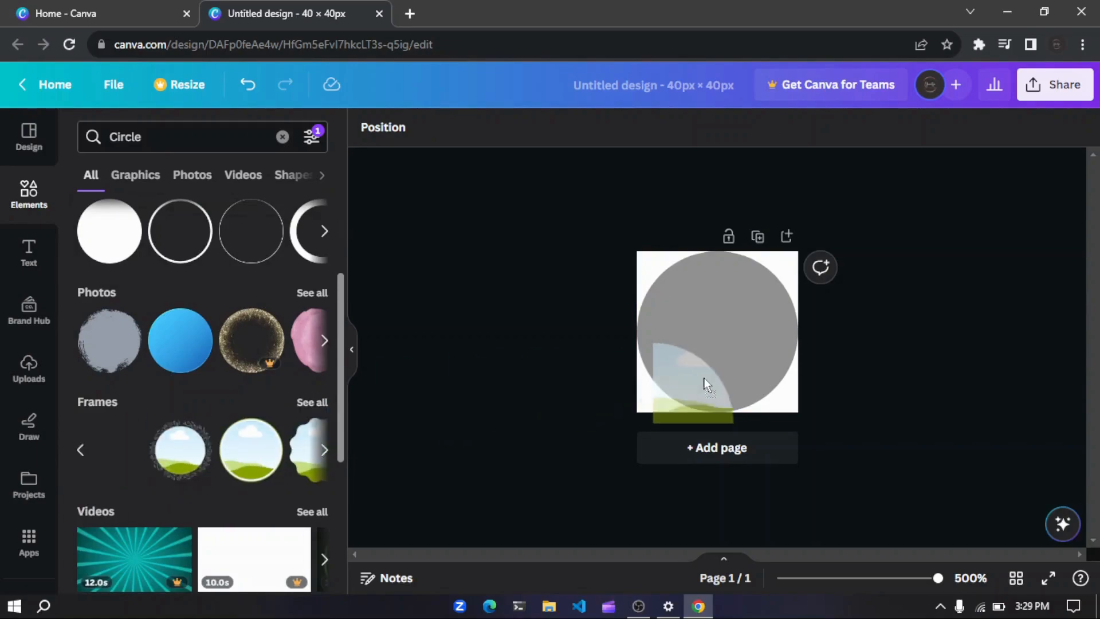
click(701, 379)
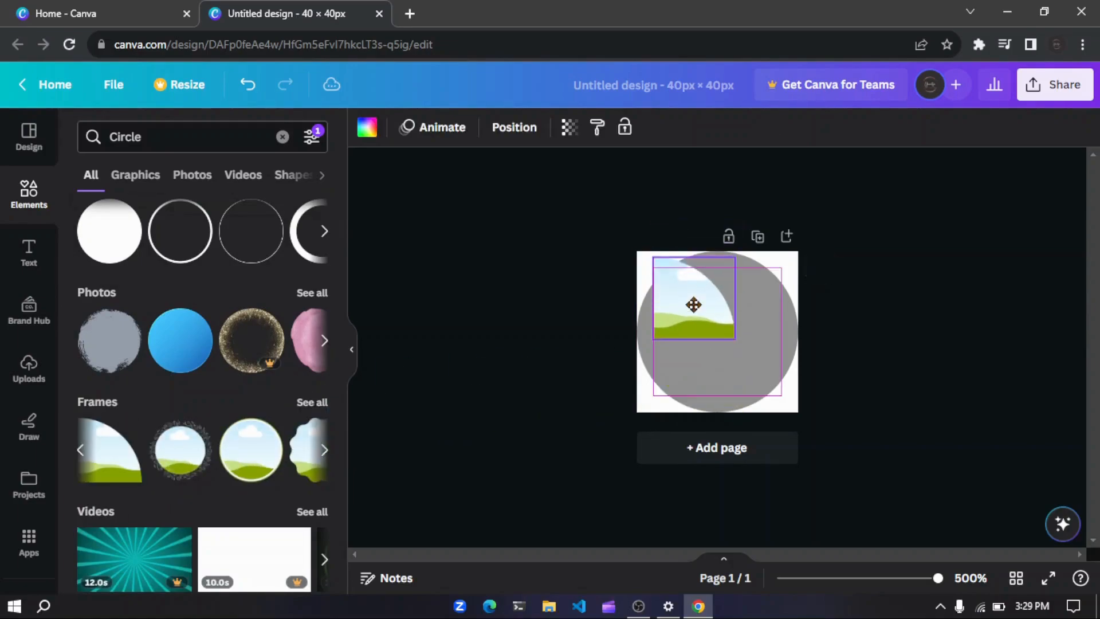
click(693, 304)
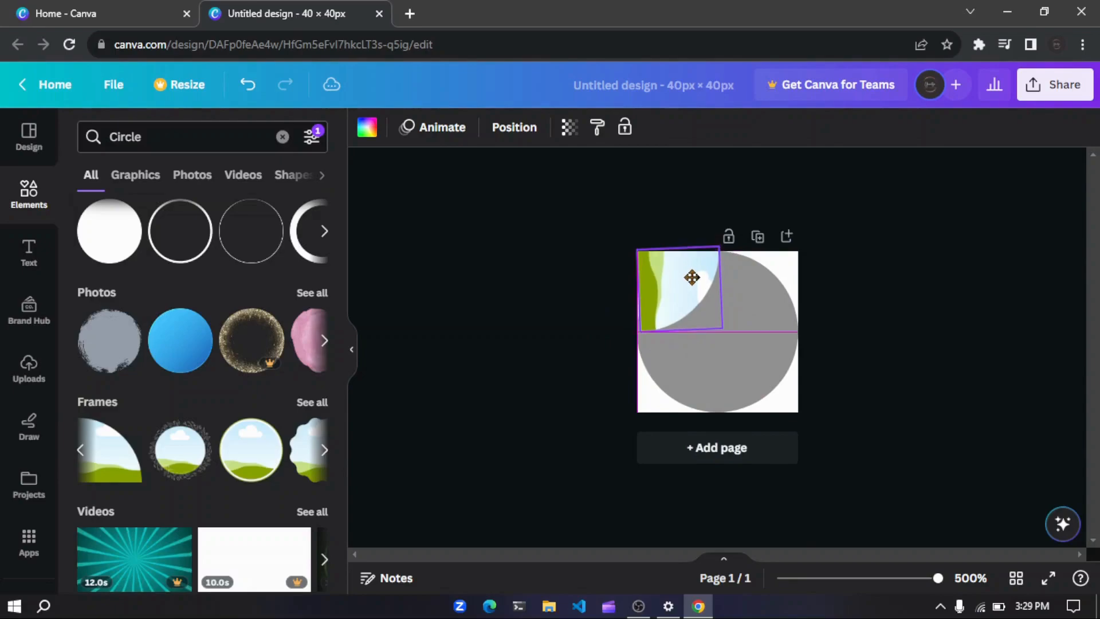
click(691, 290)
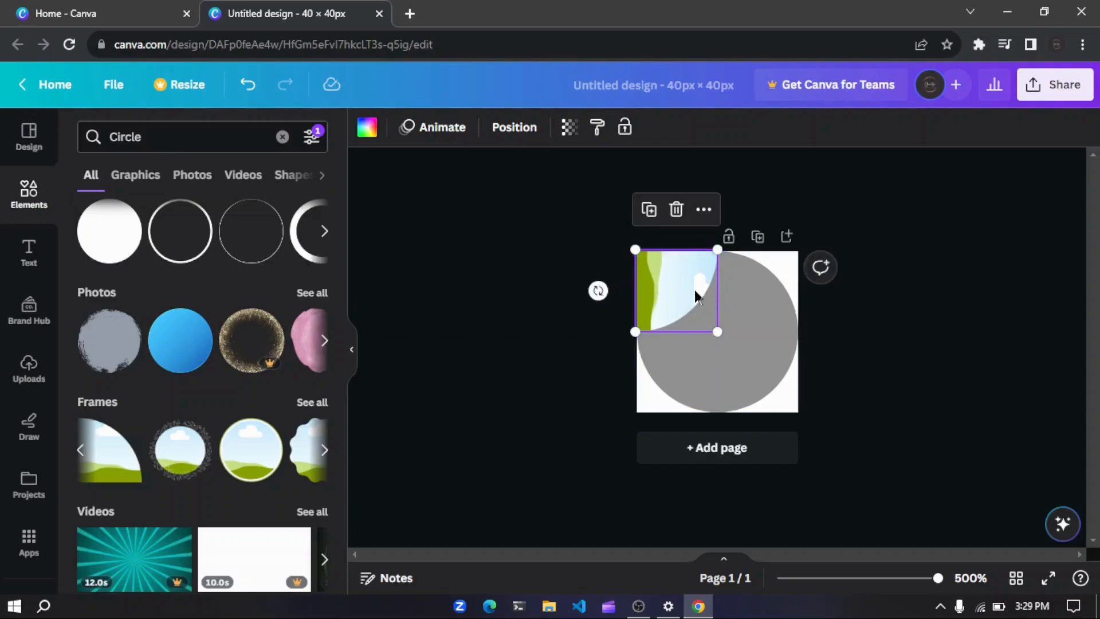
mouse_move(153, 353)
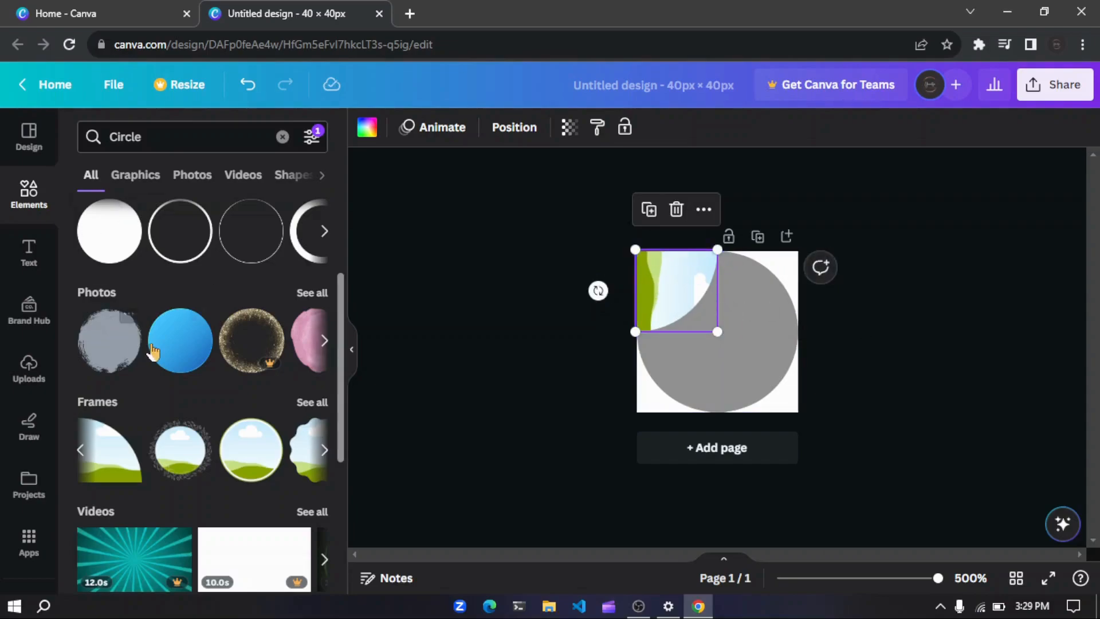
click(180, 340)
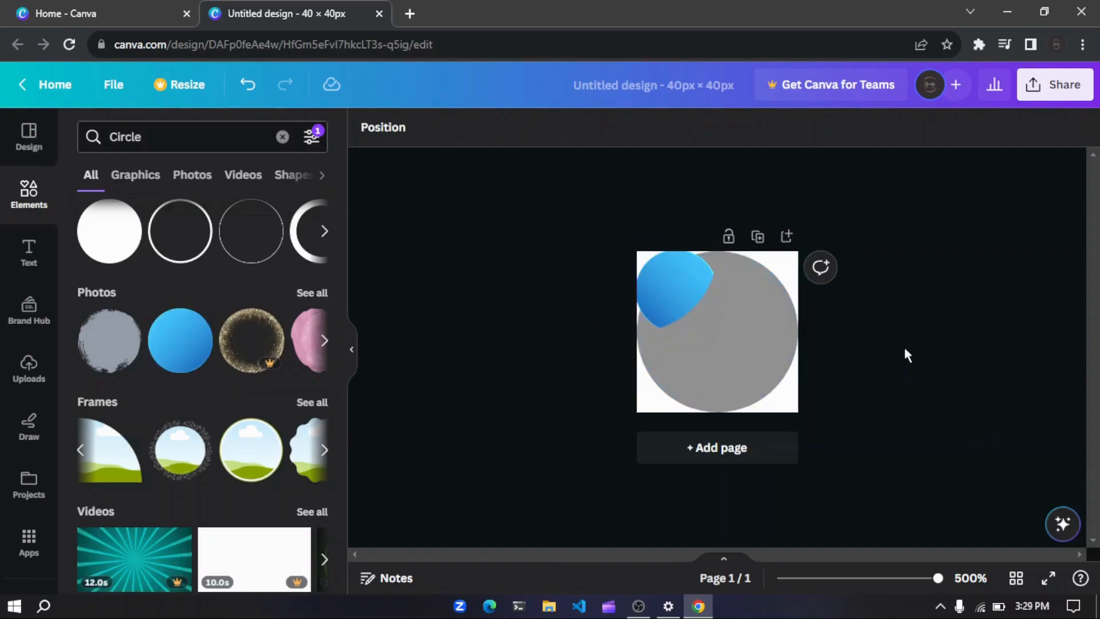
click(717, 331)
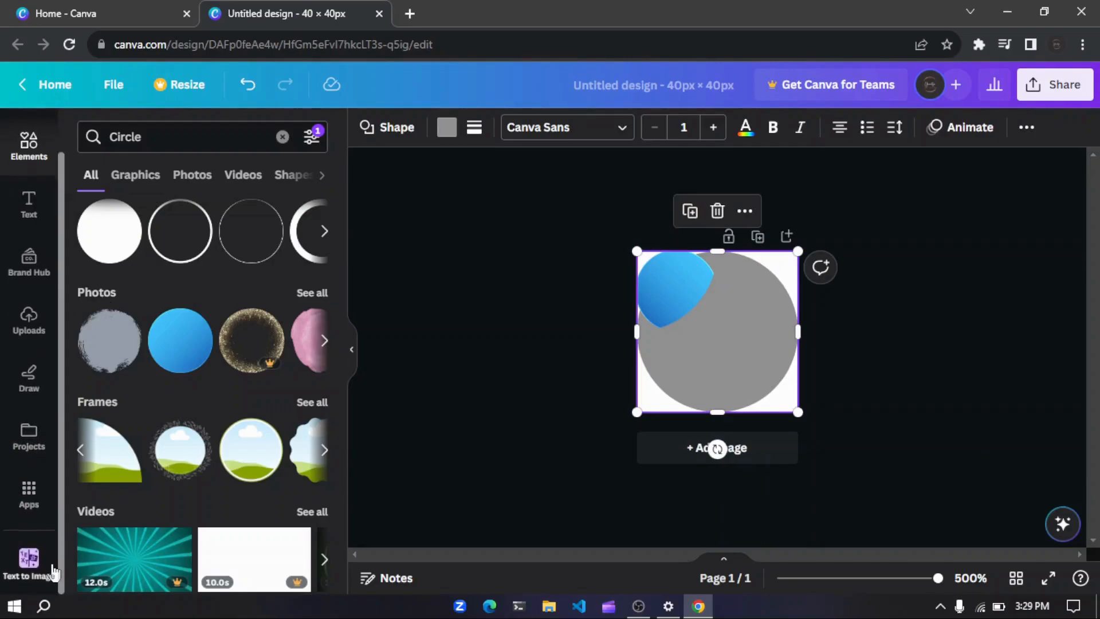
- In Text to Image, enter the prompt 'cursor standing' to generate cursor images
click(29, 564)
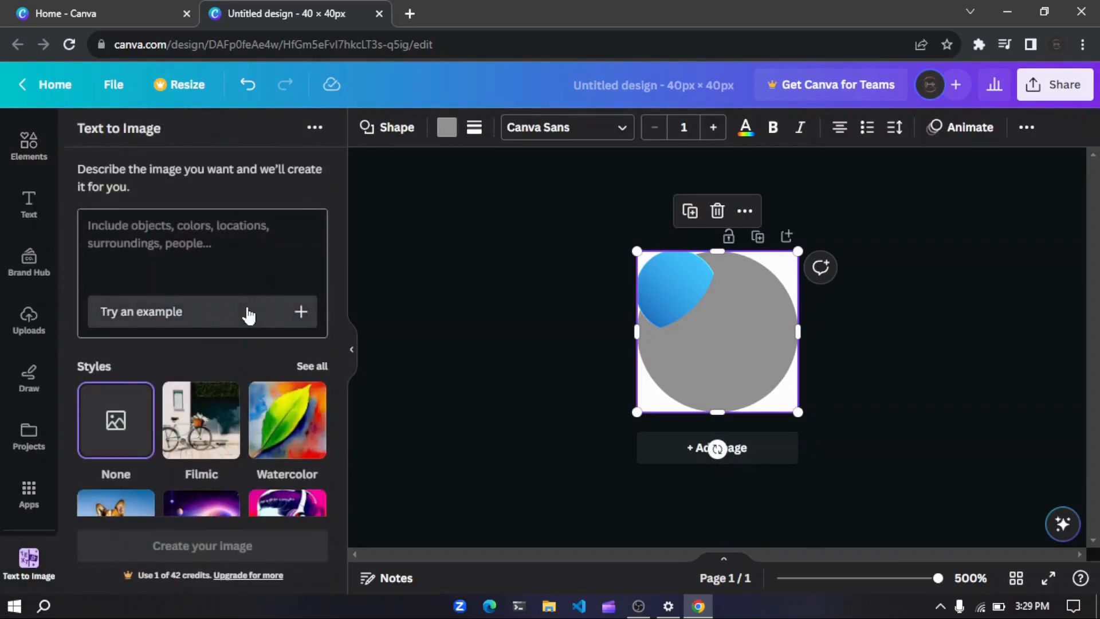
click(202, 267)
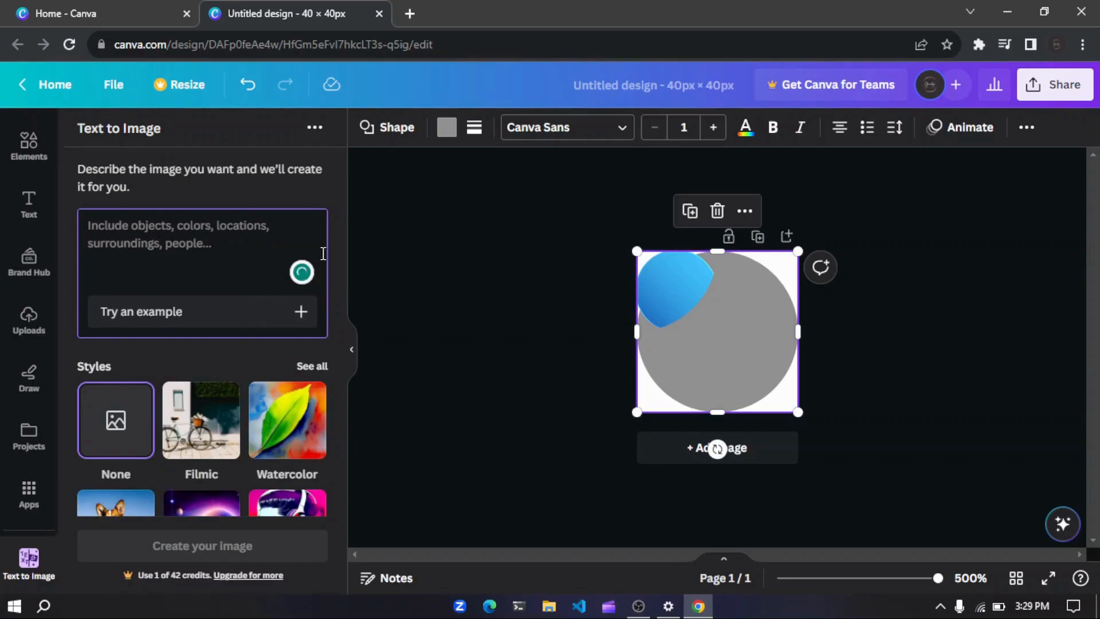
click(202, 545)
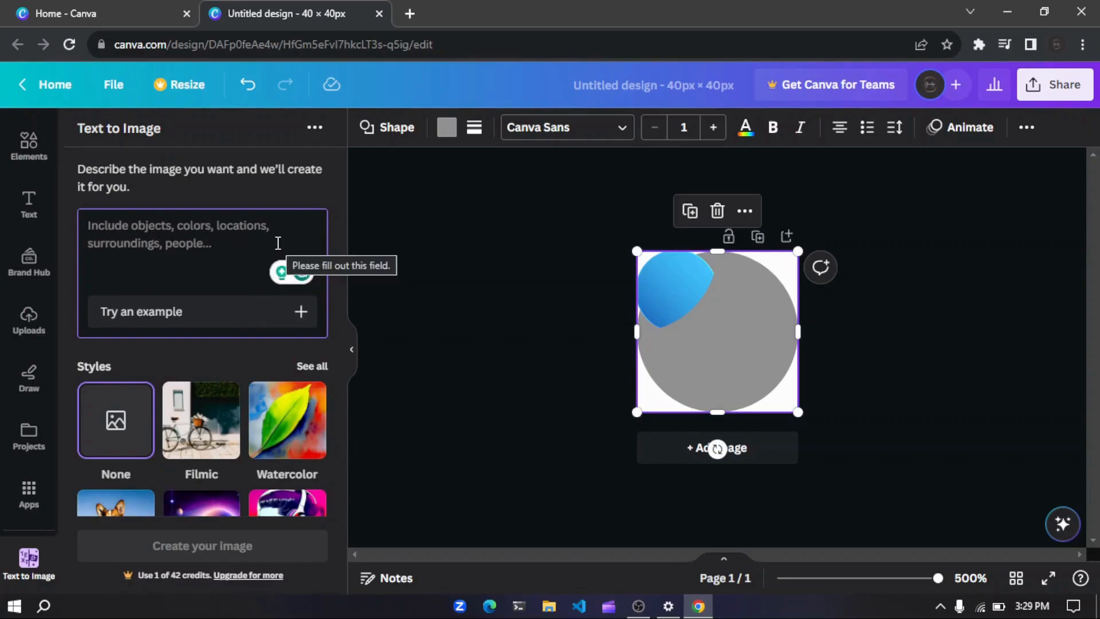
text(god)
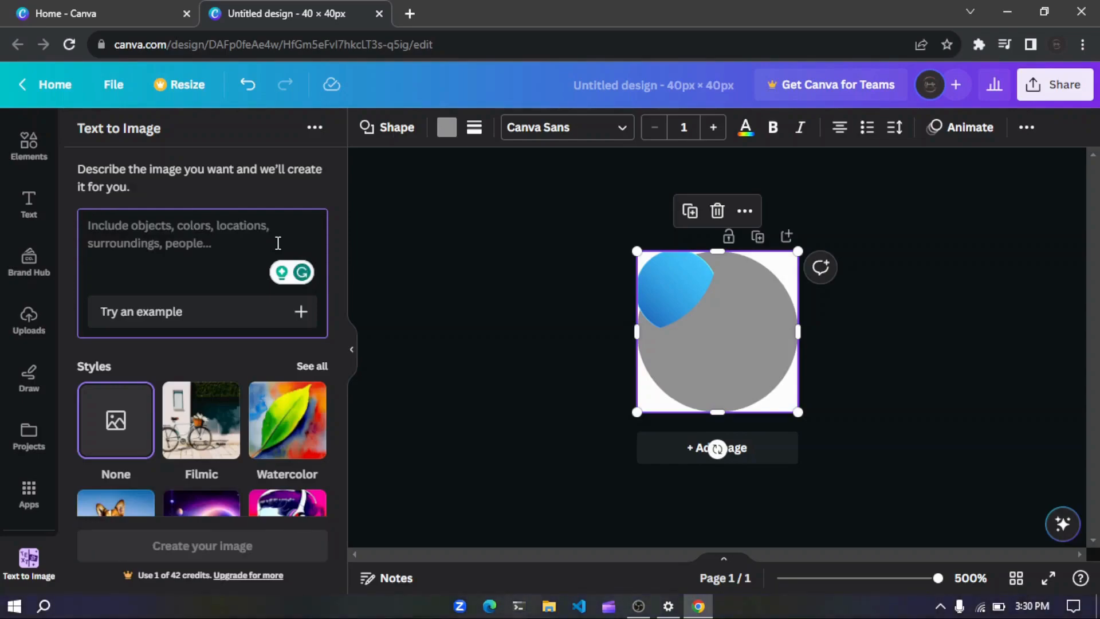
text(cursor)
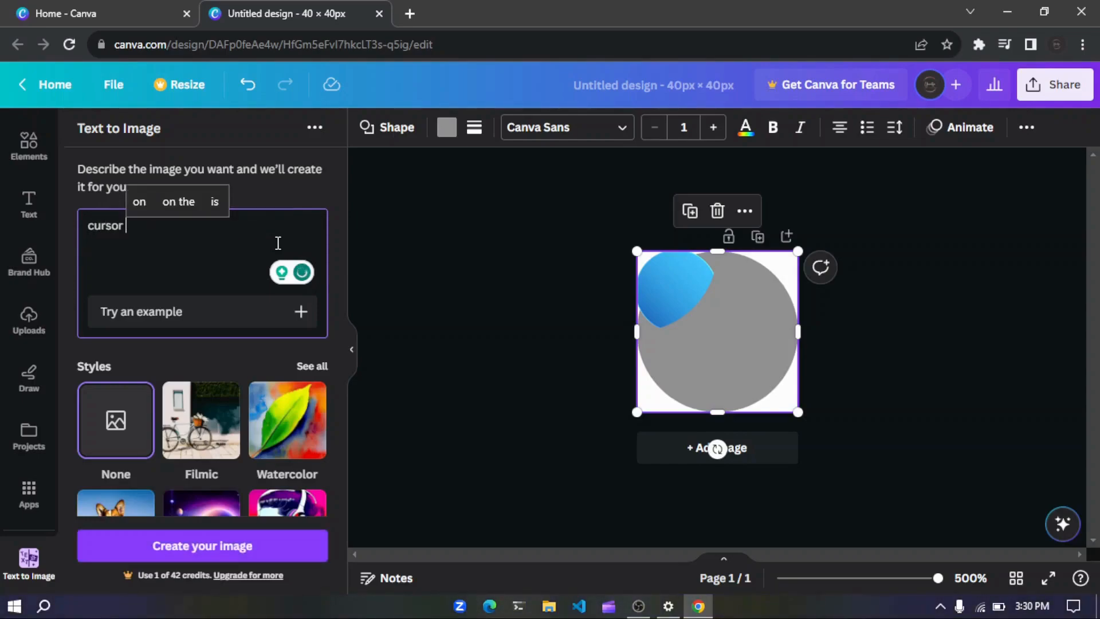
text(stan)
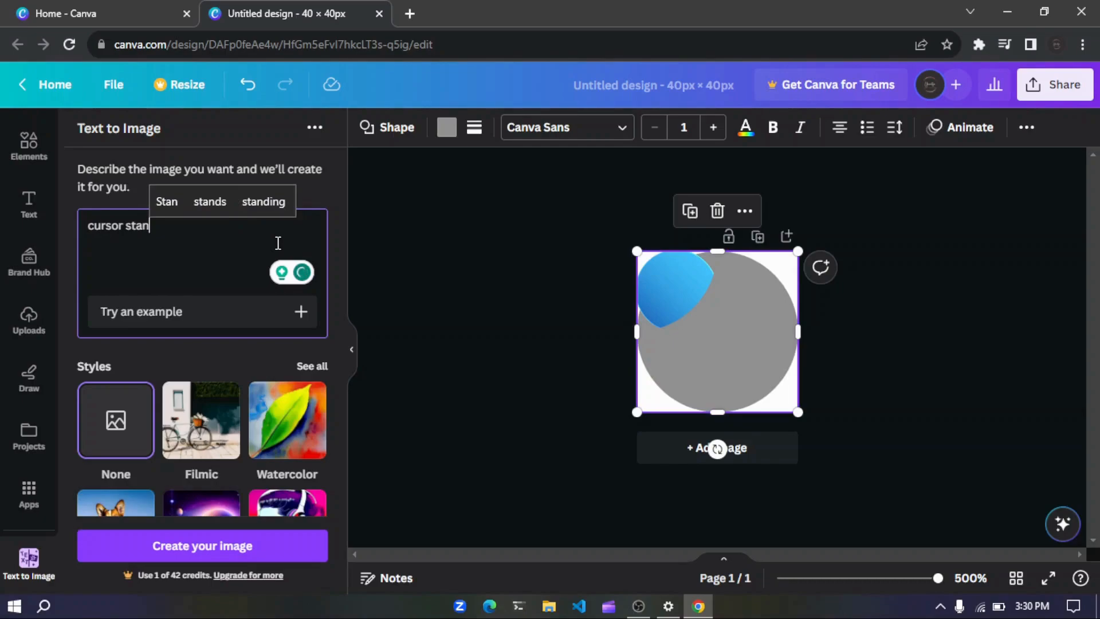
mouse_move(263, 201)
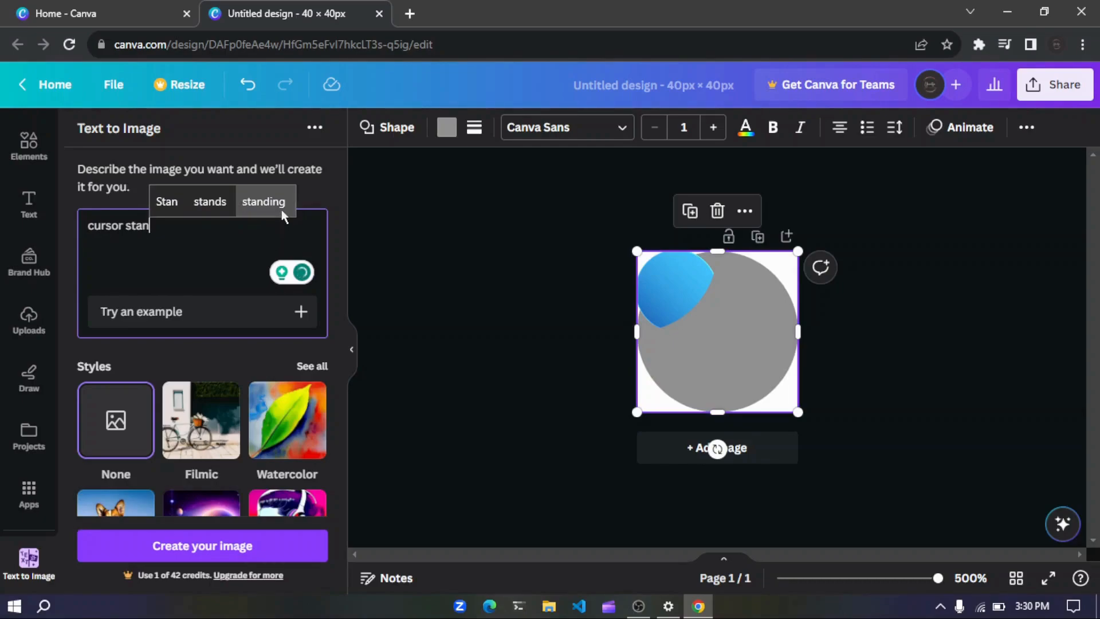
click(202, 545)
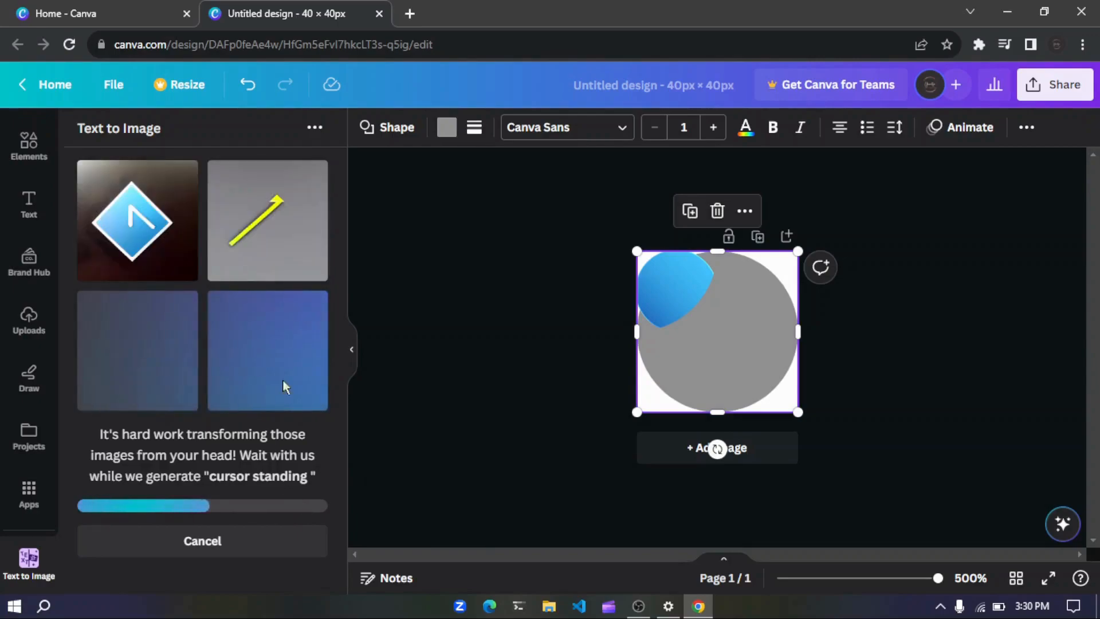
mouse_move(350, 406)
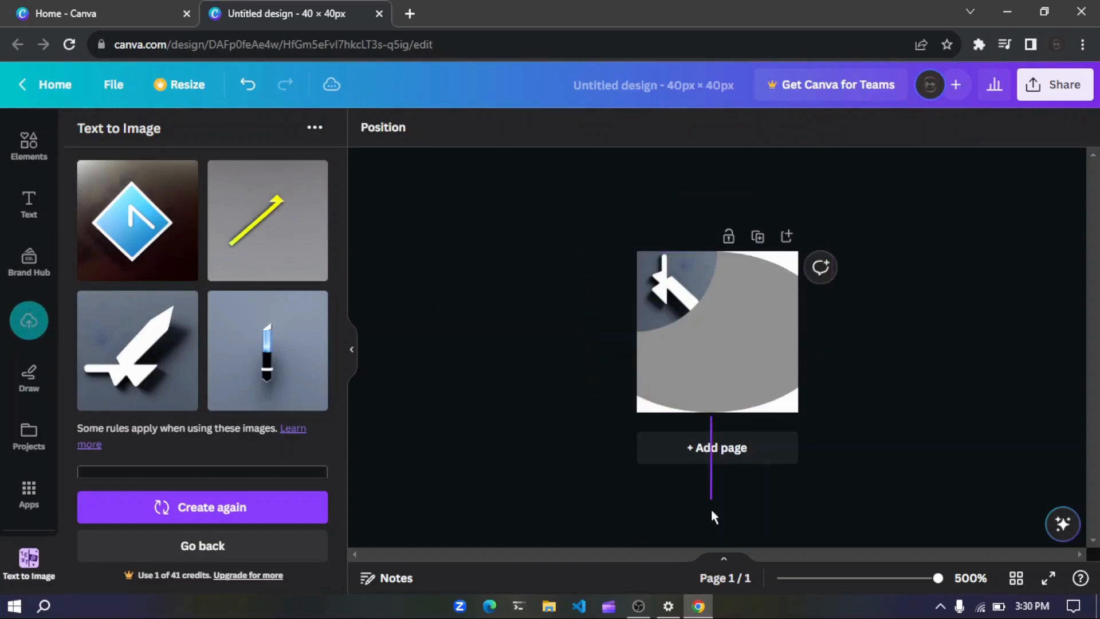
- Deselect the design and return to the Circle element search results
click(716, 331)
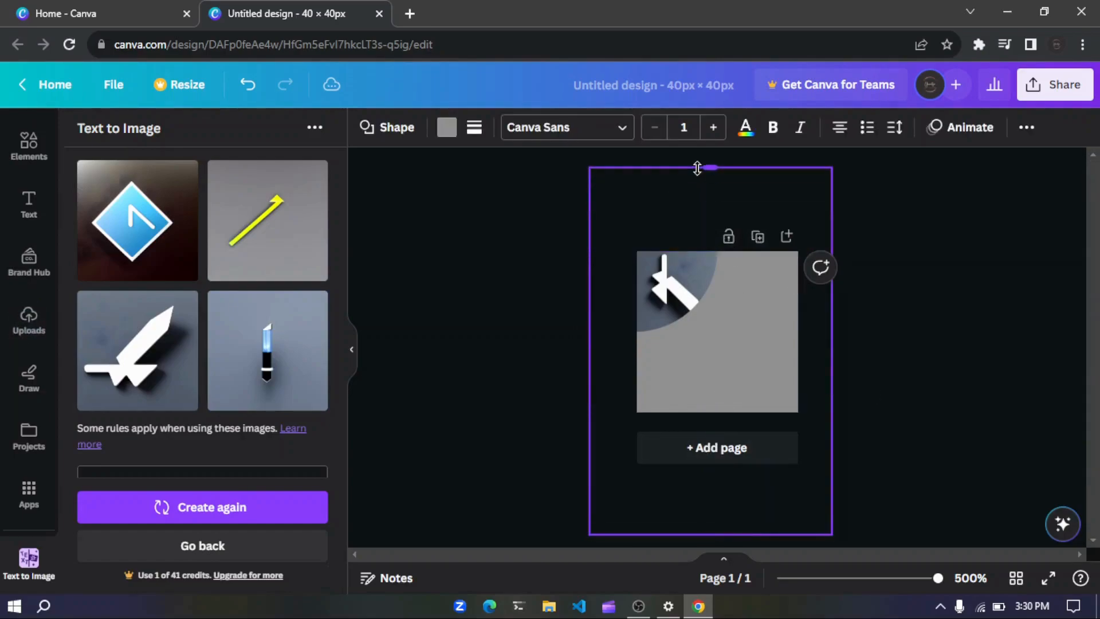
click(675, 290)
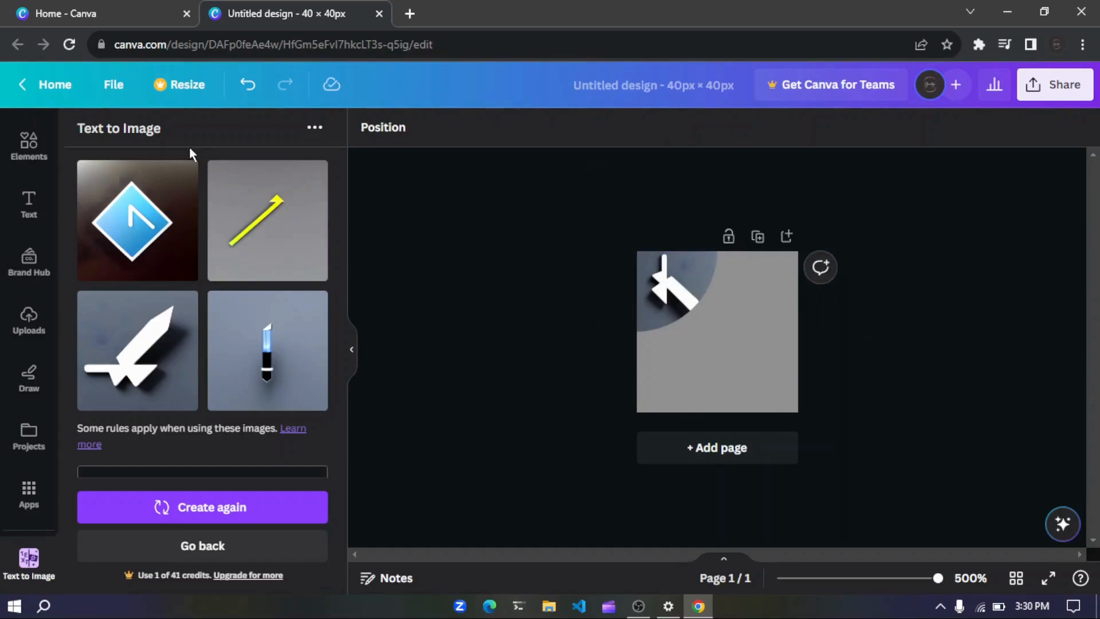
click(29, 263)
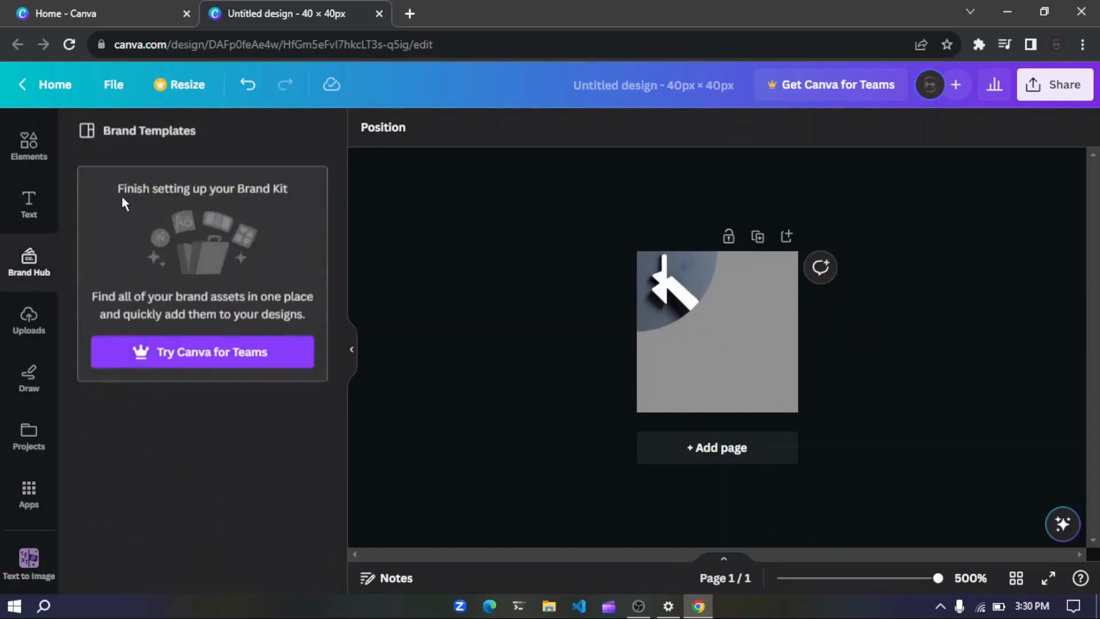
click(28, 145)
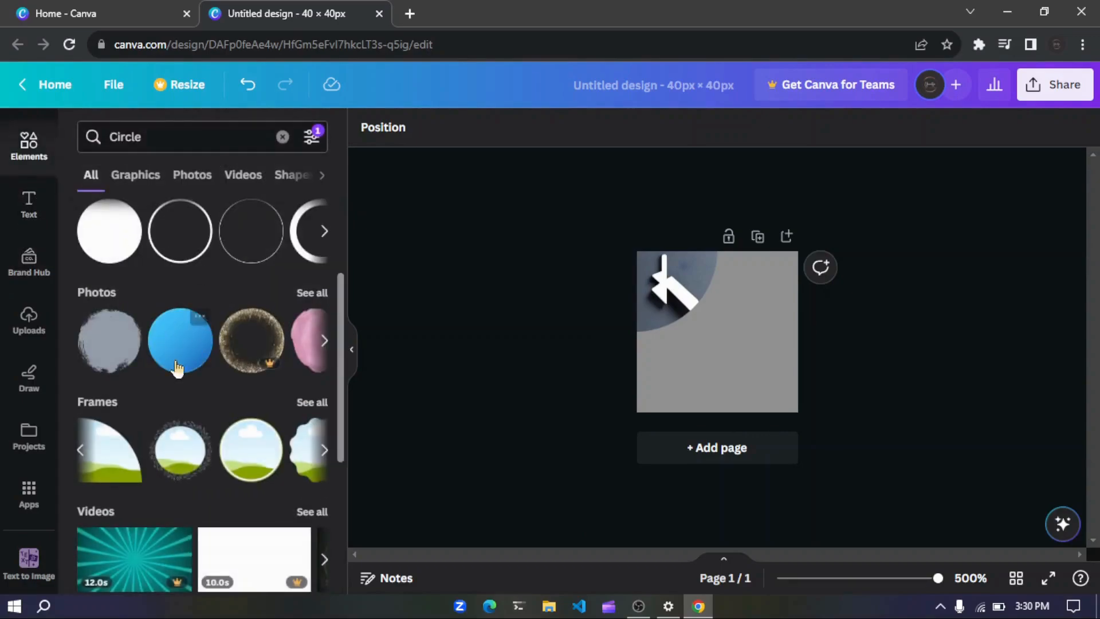
- Add a circular landscape frame and check its layer order beneath the cursor image
scroll(down, 3)
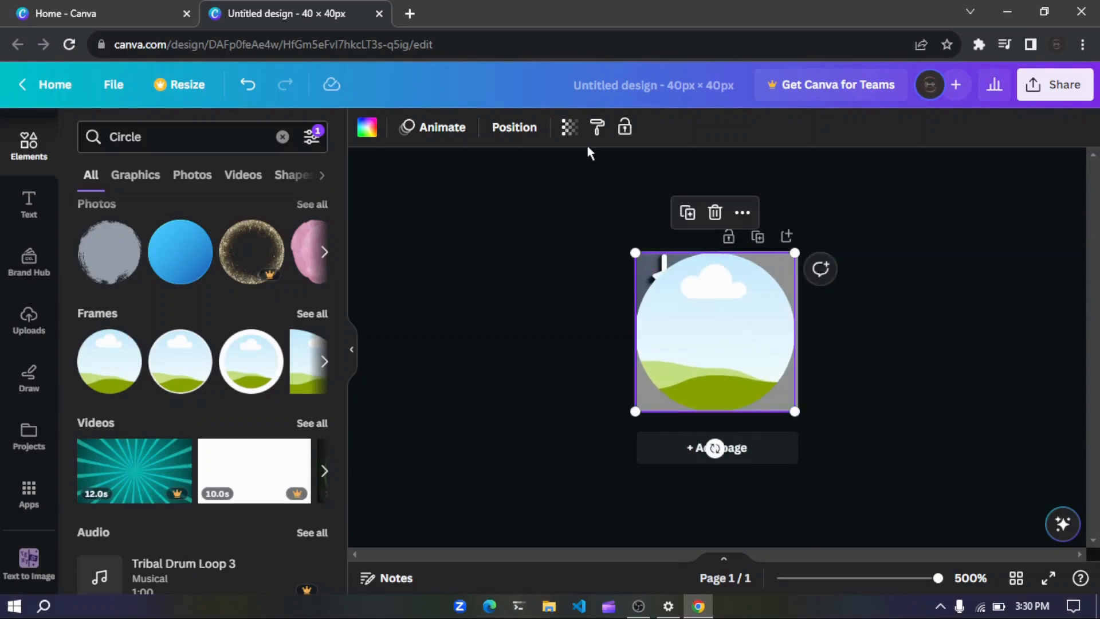
click(513, 127)
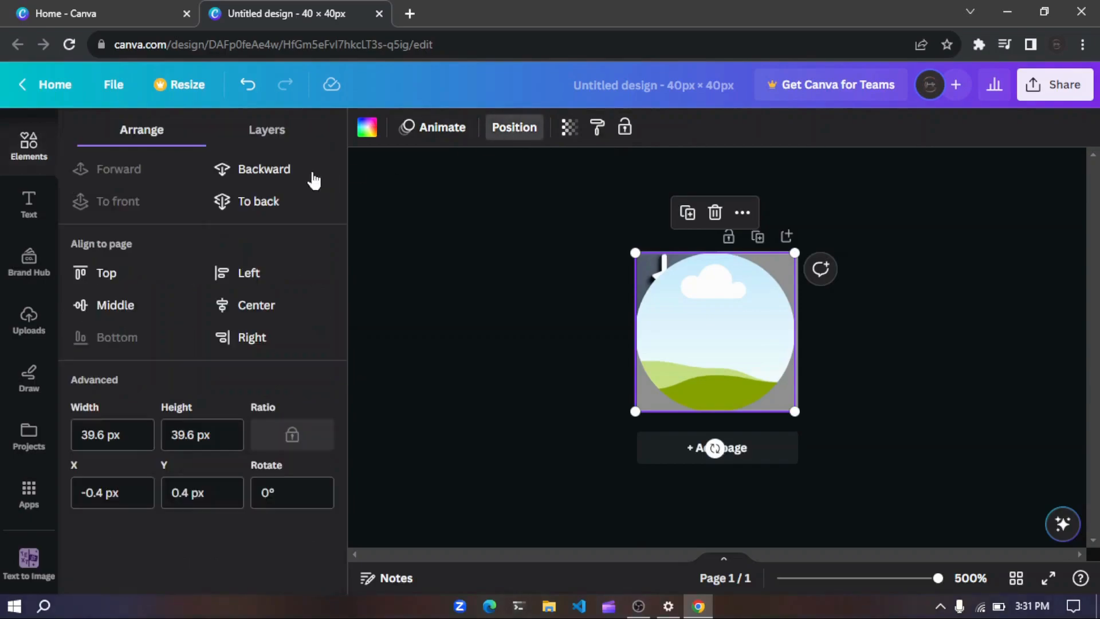
click(267, 130)
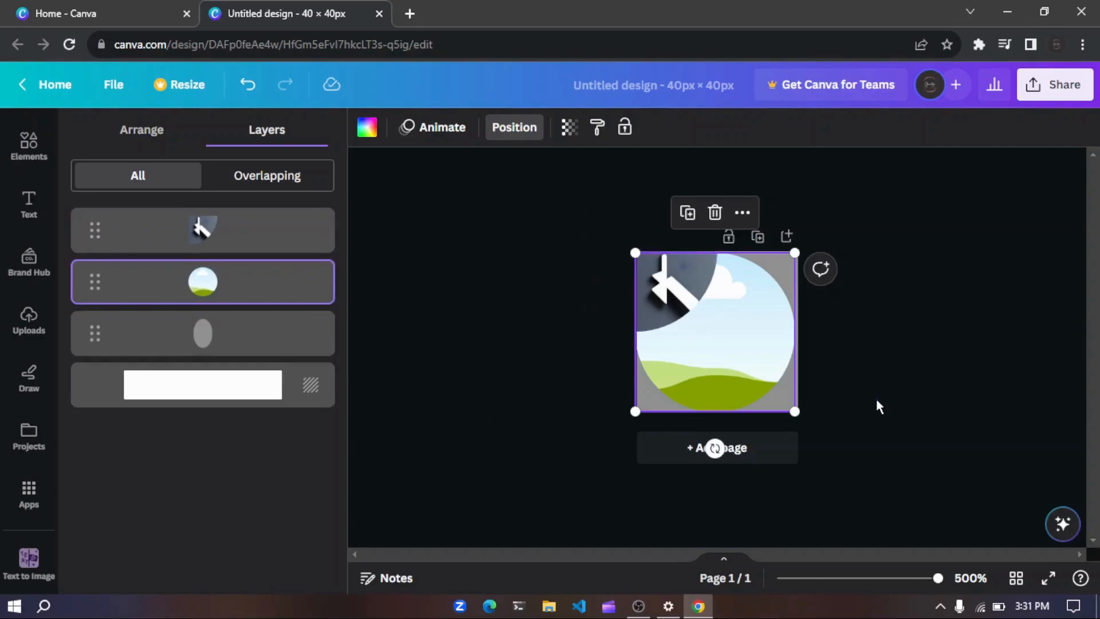
click(29, 146)
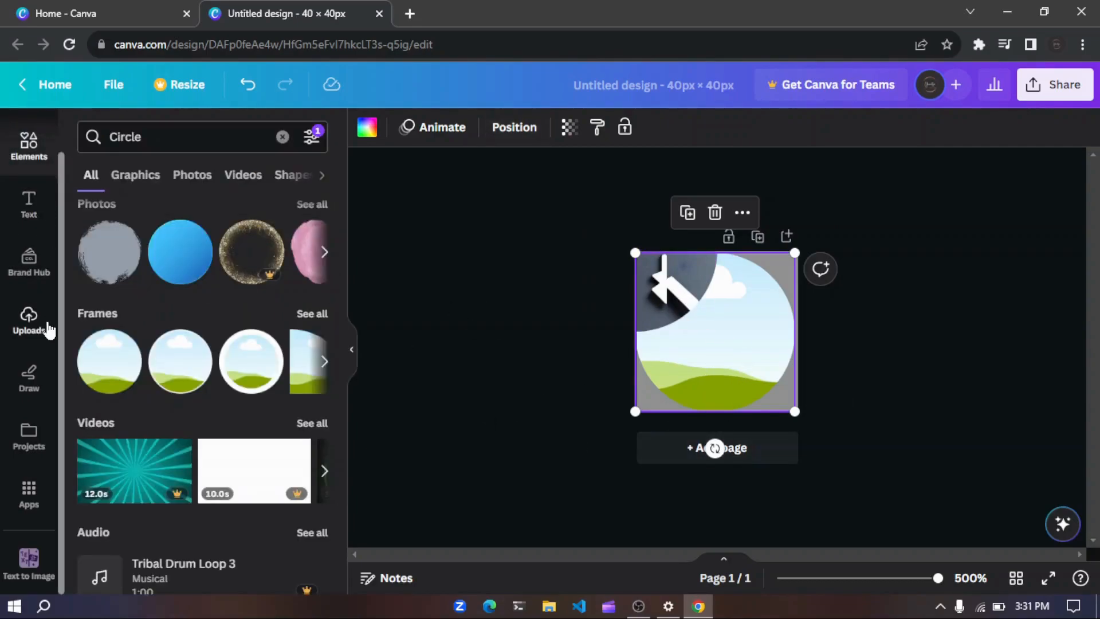
mouse_move(648, 390)
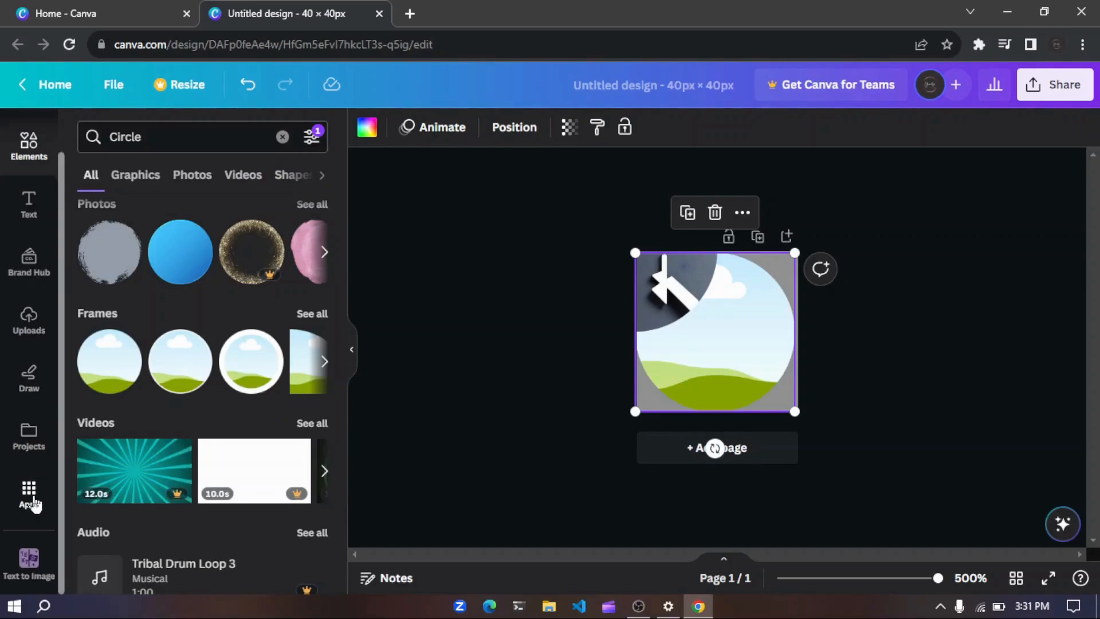
click(29, 562)
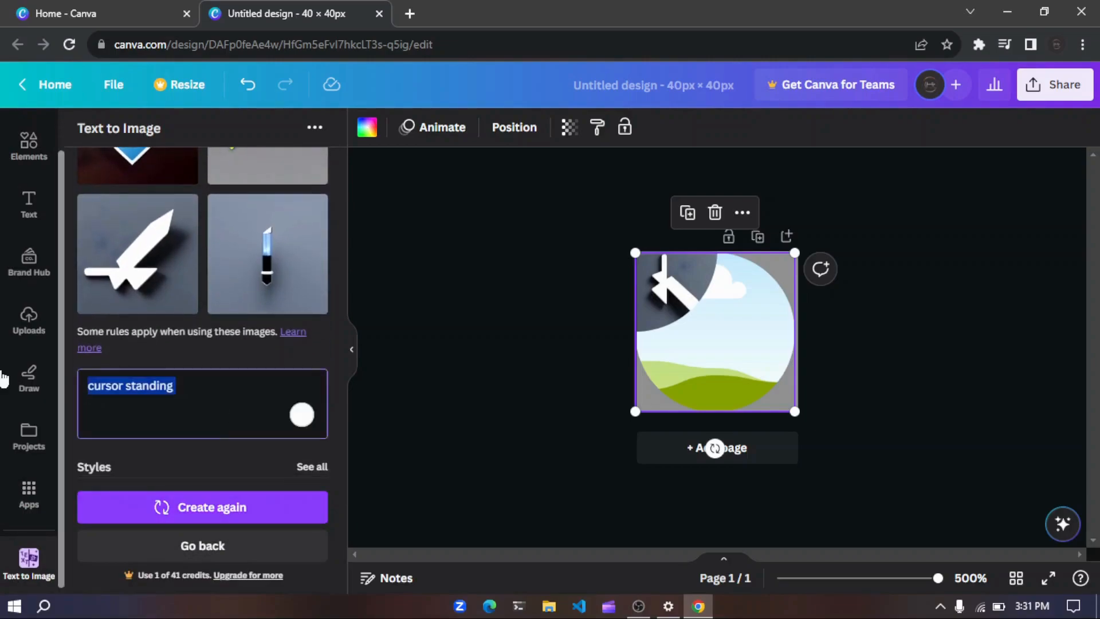
- Generate a new batch of images from the prompt 'mechanical gears'
text(mee)
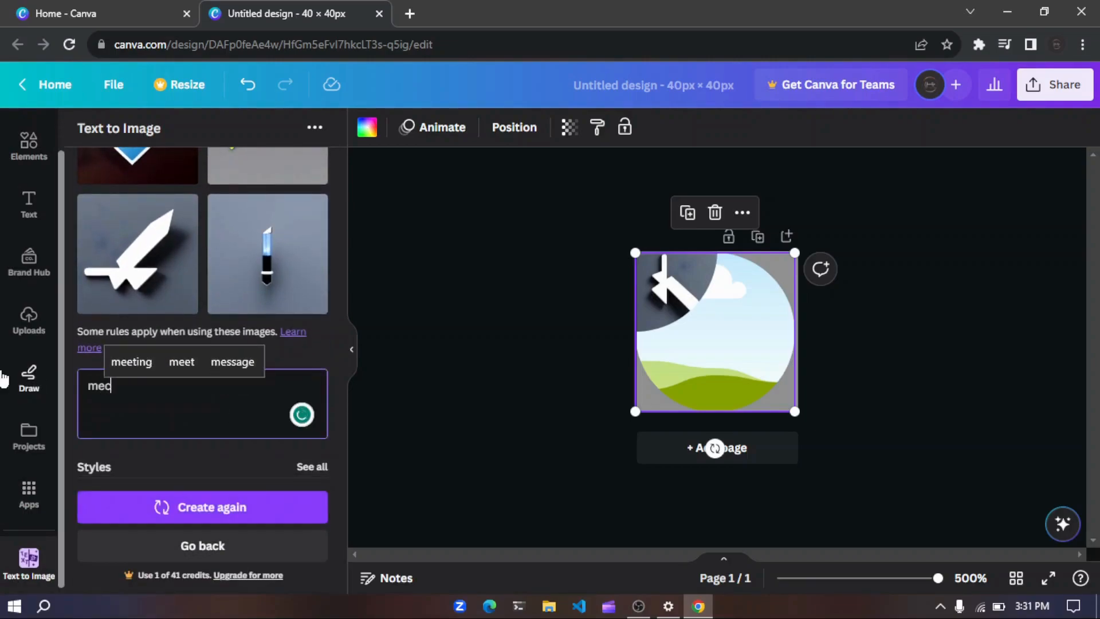
text(hanical g)
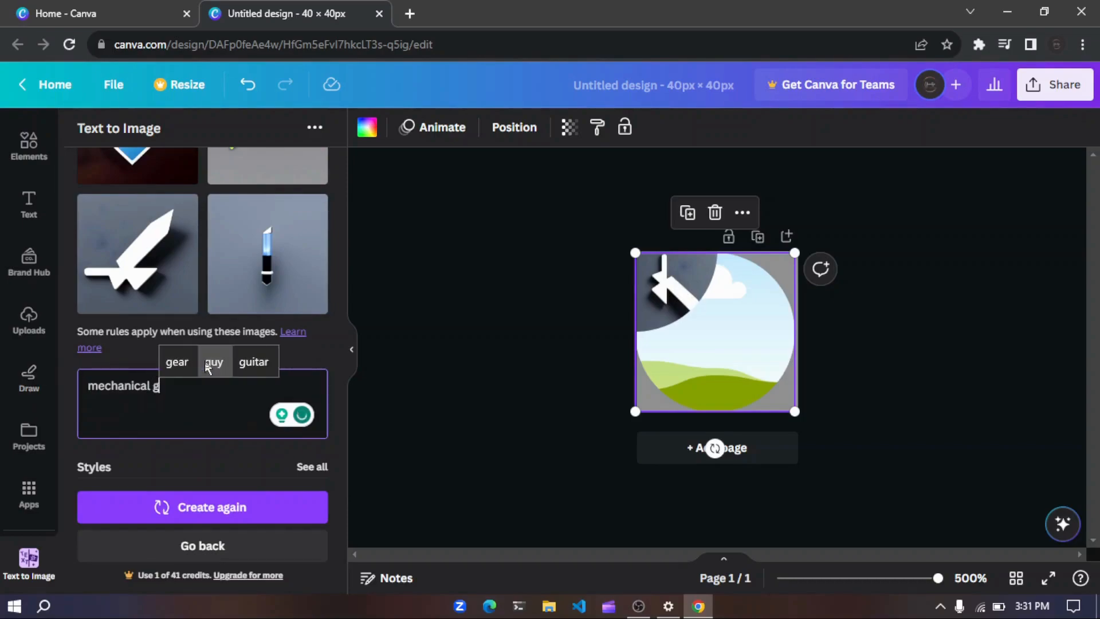
text(ear)
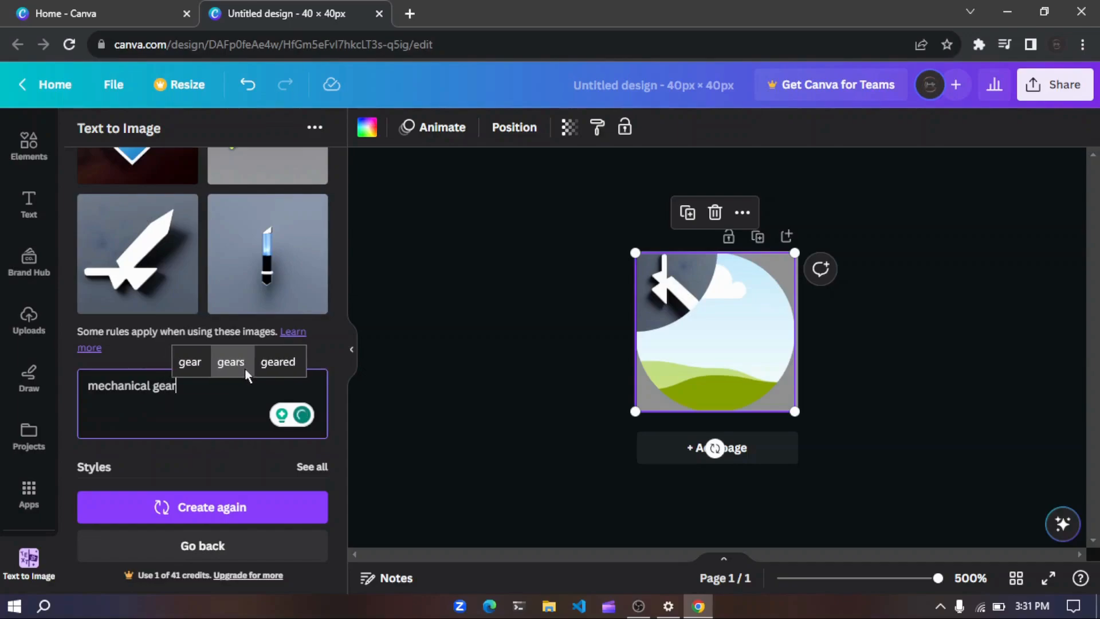
click(230, 361)
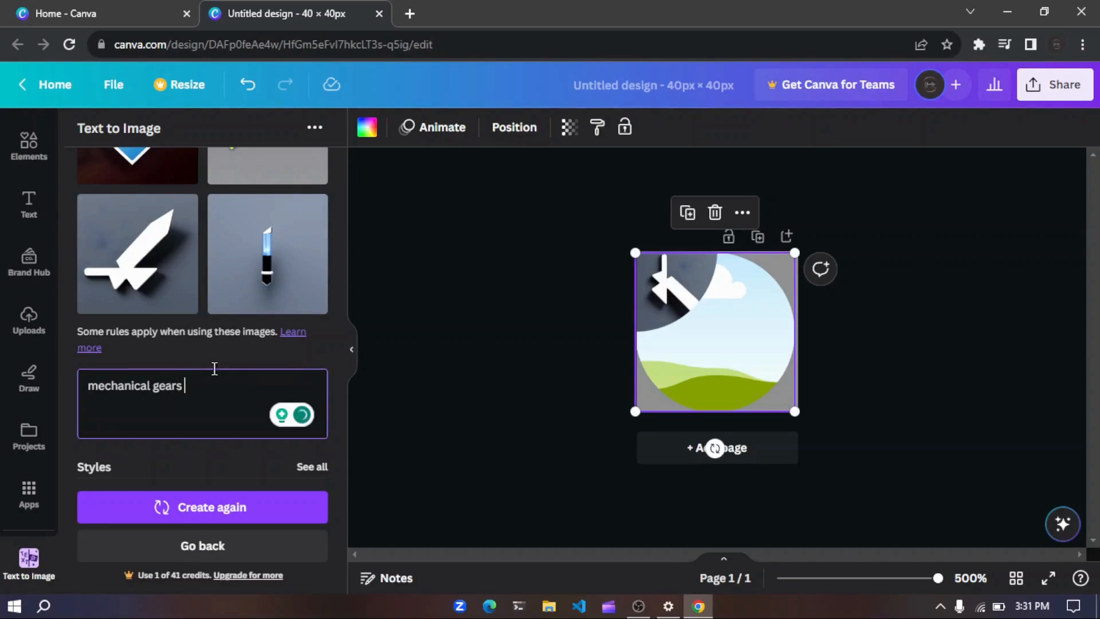
click(202, 508)
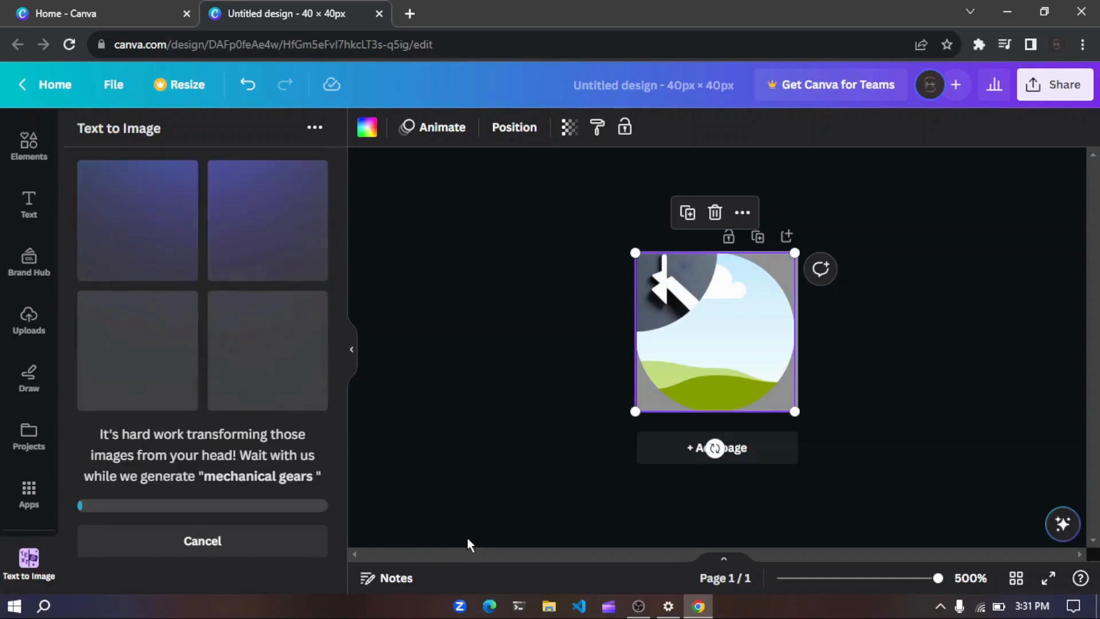
mouse_move(549, 517)
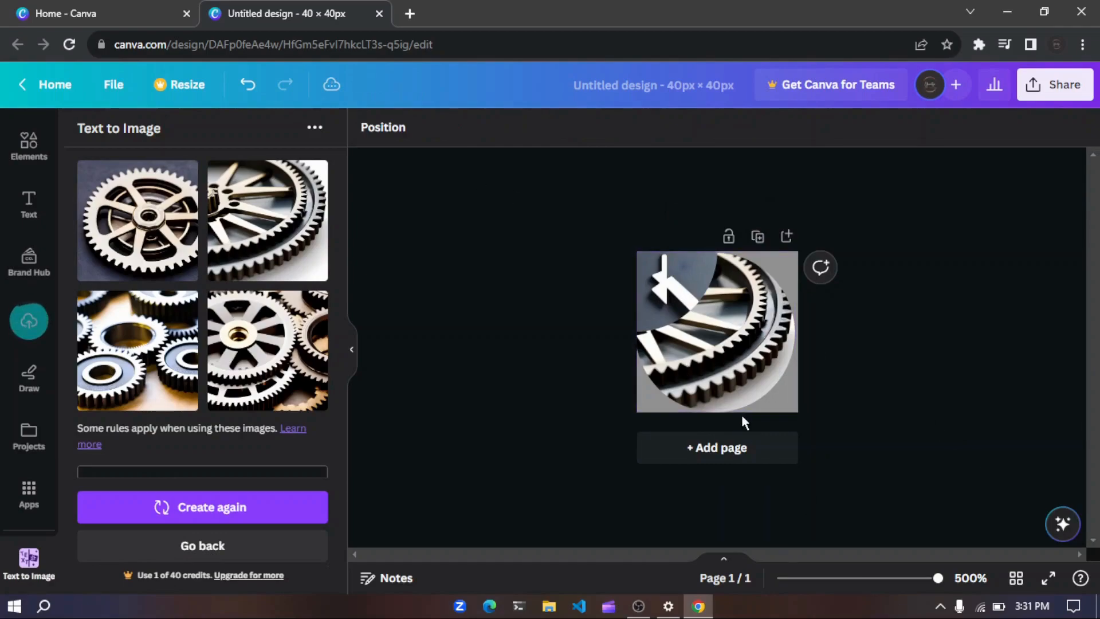
- Download the design as a 40 × 40 px PNG, Untitled design (5).png
click(1054, 84)
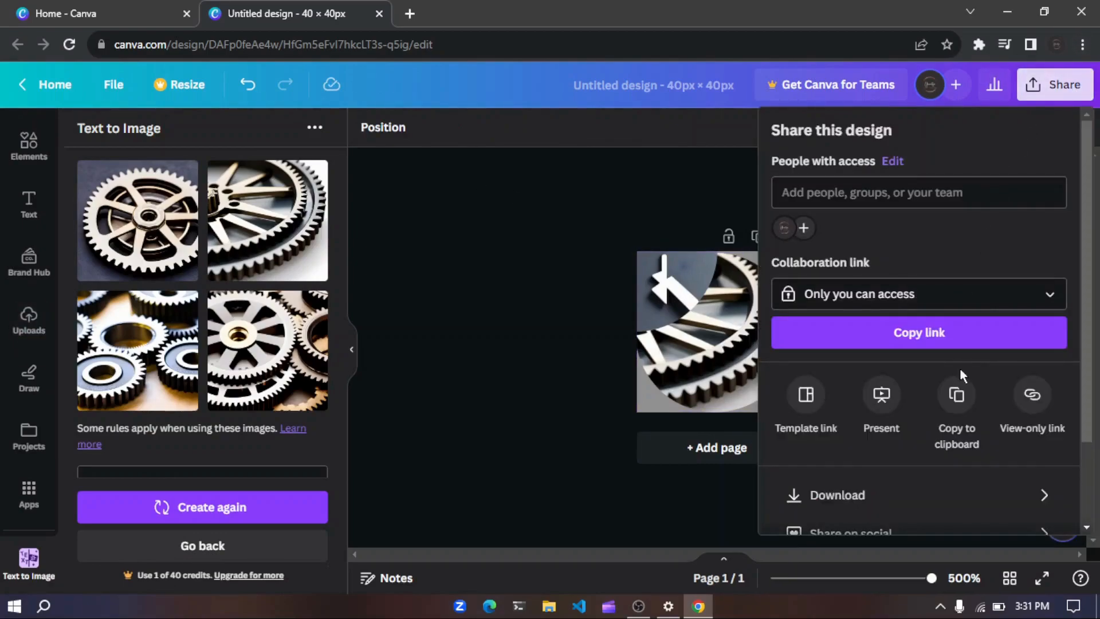
click(836, 495)
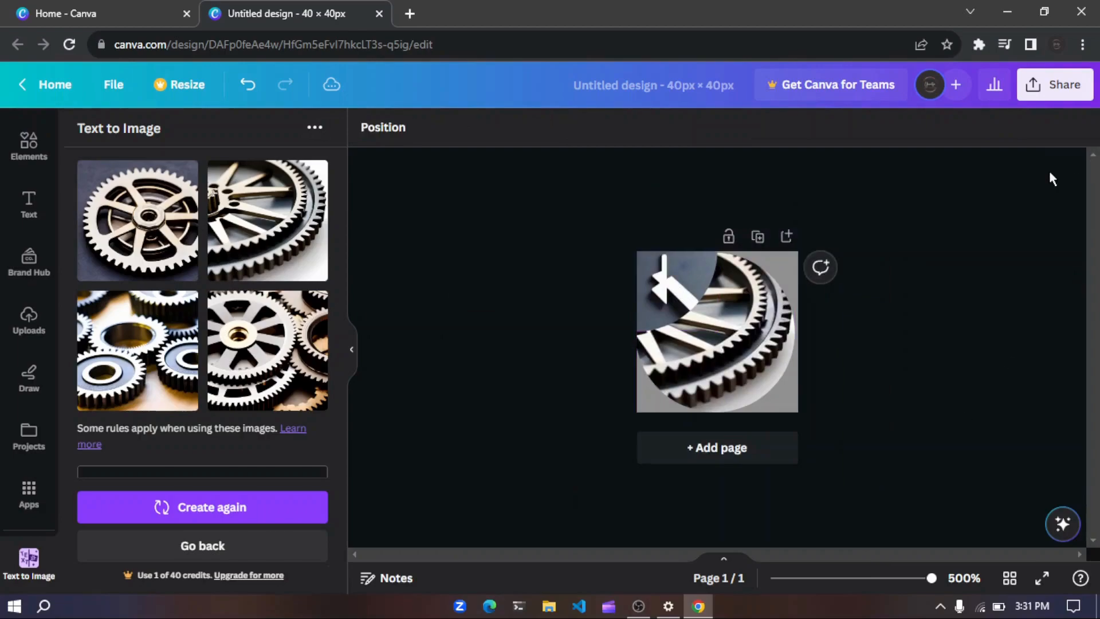
click(1055, 84)
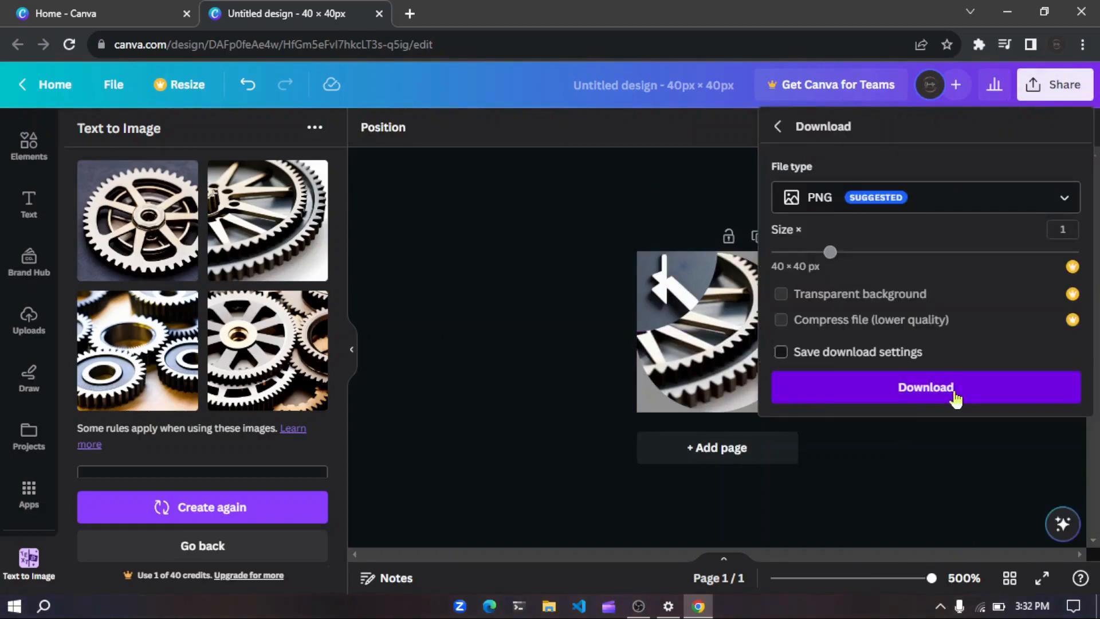
click(926, 386)
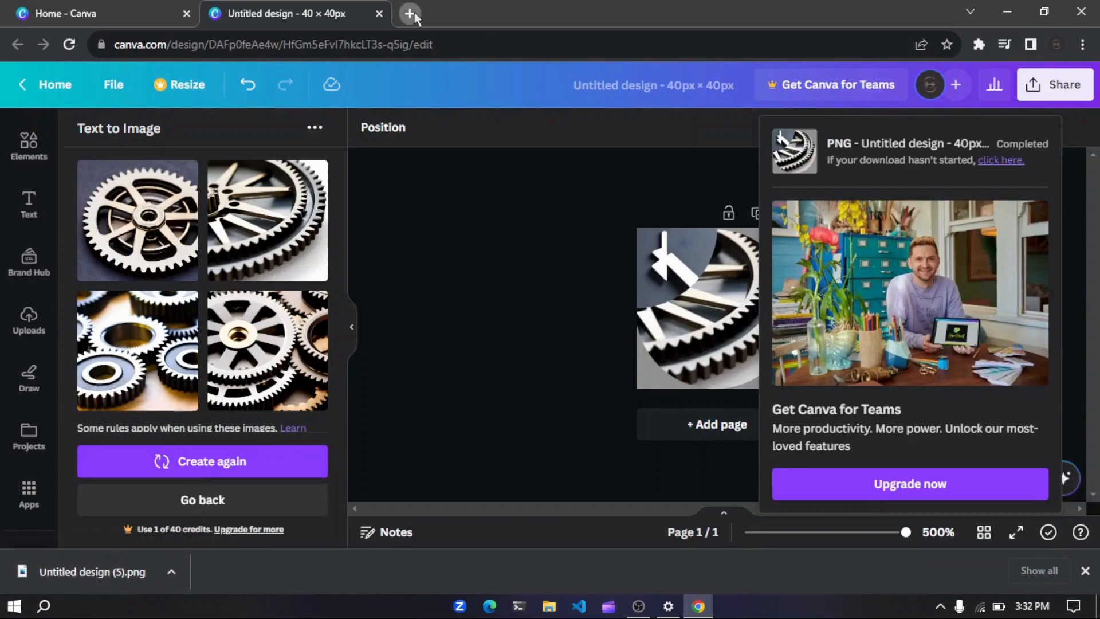
click(409, 14)
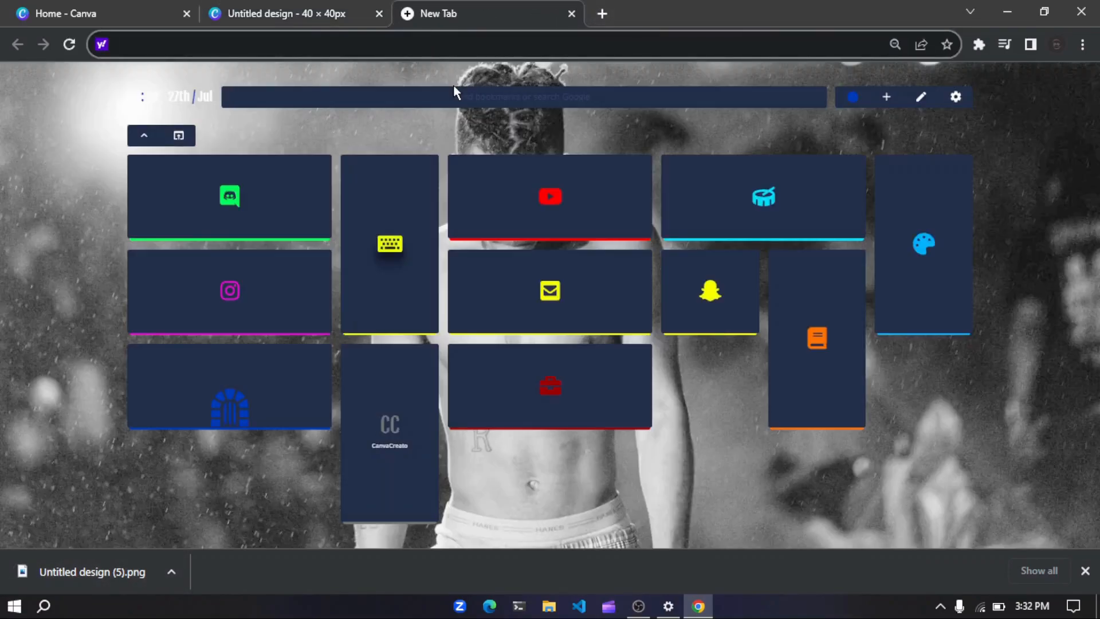
- Search Yahoo for 'png to cur' and open the Convertio PNG to CUR converter
text(png to cur)
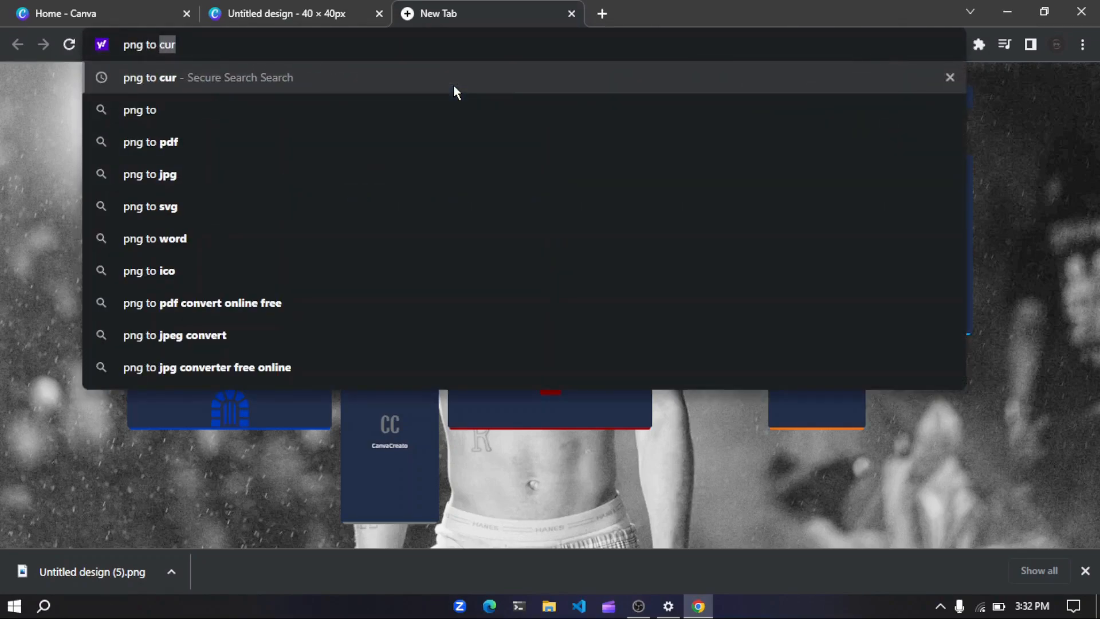
key(Return)
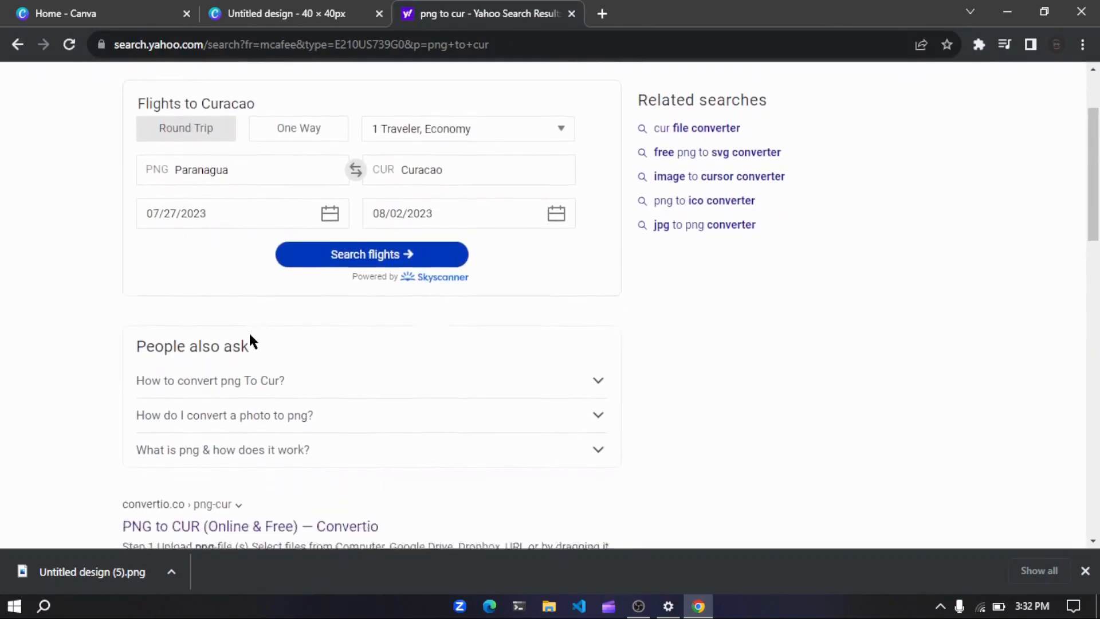
scroll(down, 3)
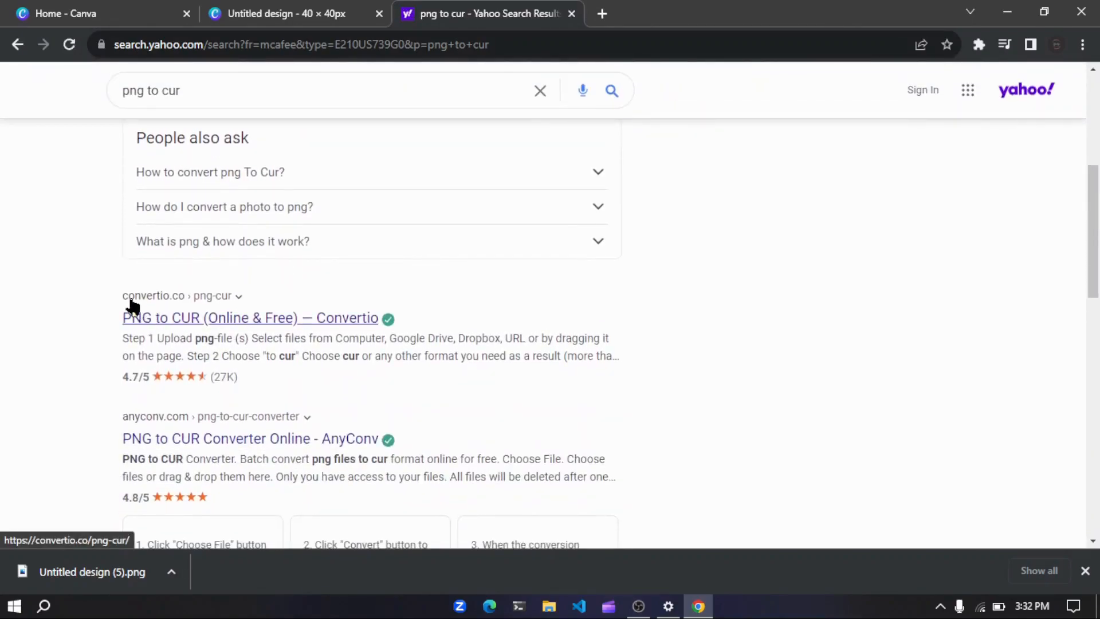
click(249, 317)
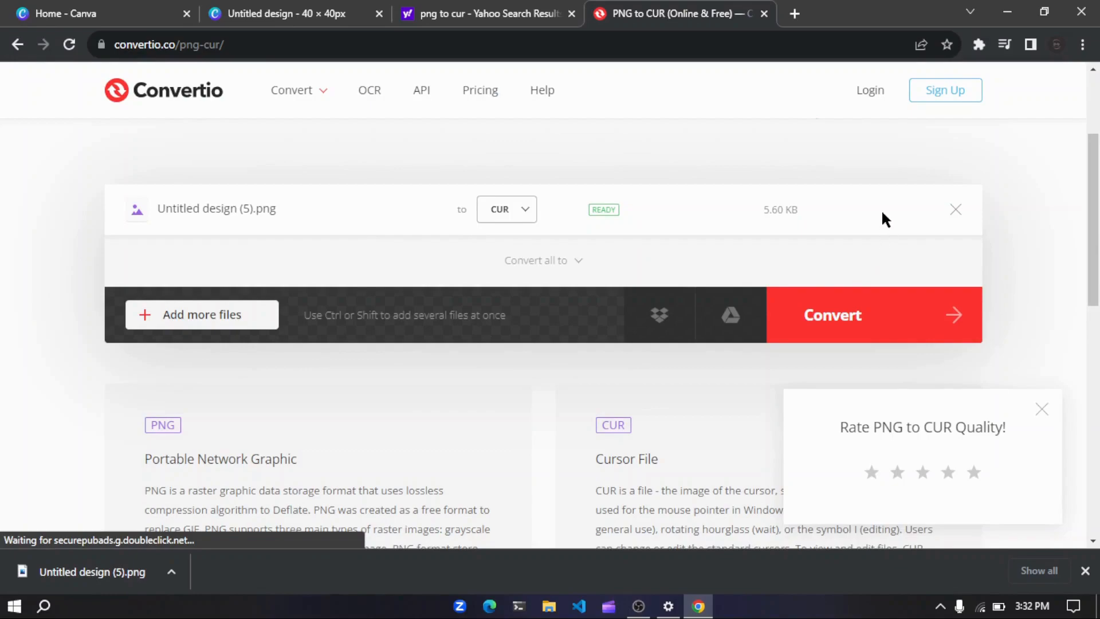
- Convert the PNG to Untitled-design-_5_.cur, download it, and bring up Windows Start
click(832, 313)
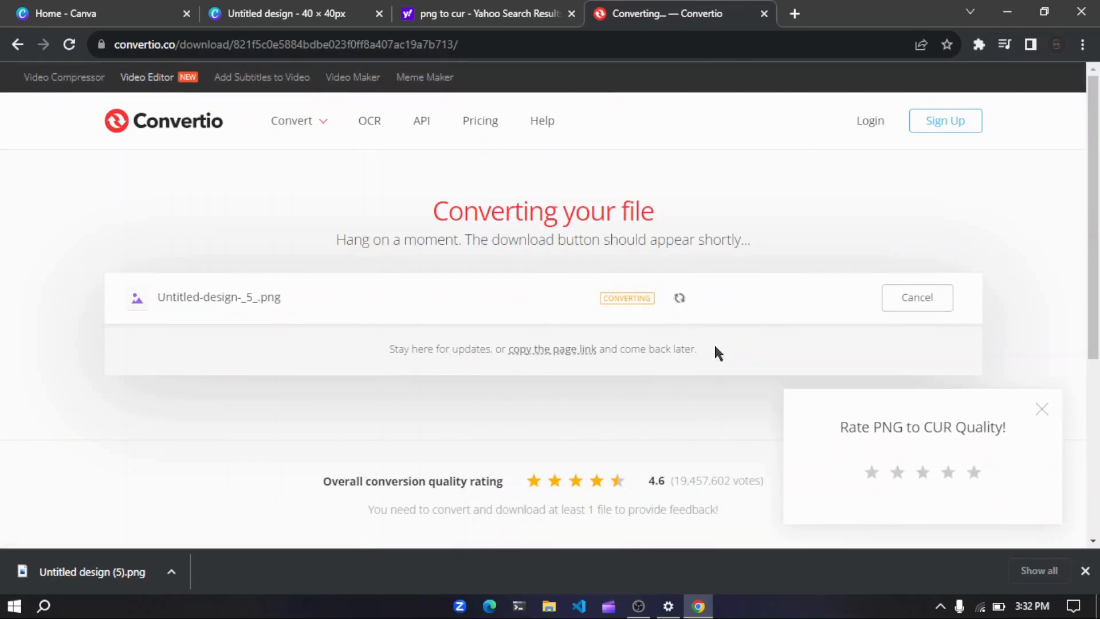
mouse_move(1041, 408)
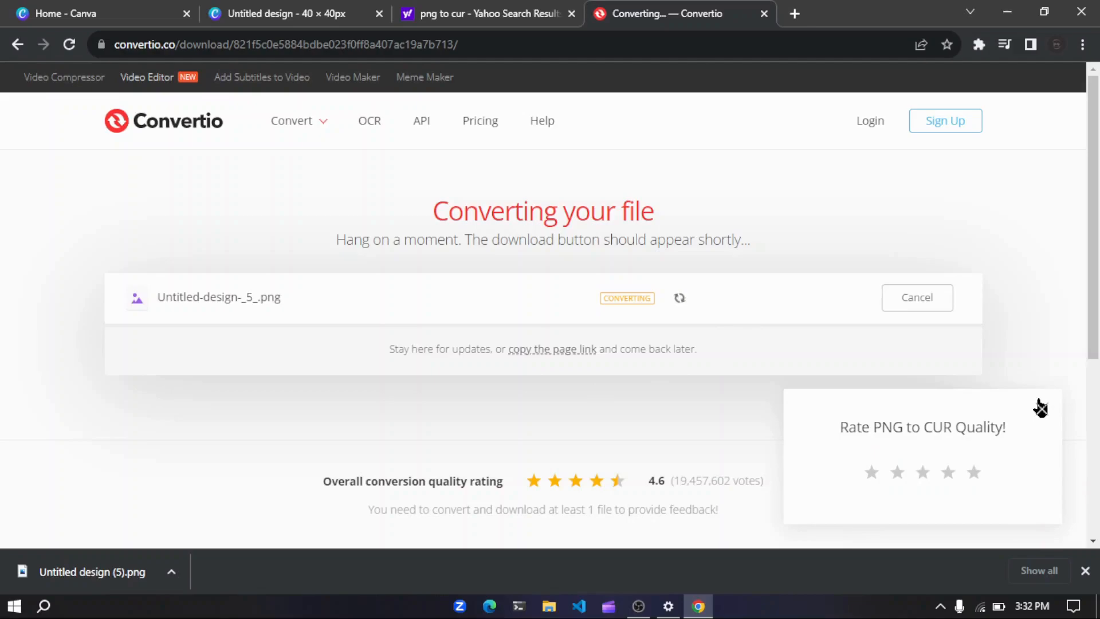
click(1040, 407)
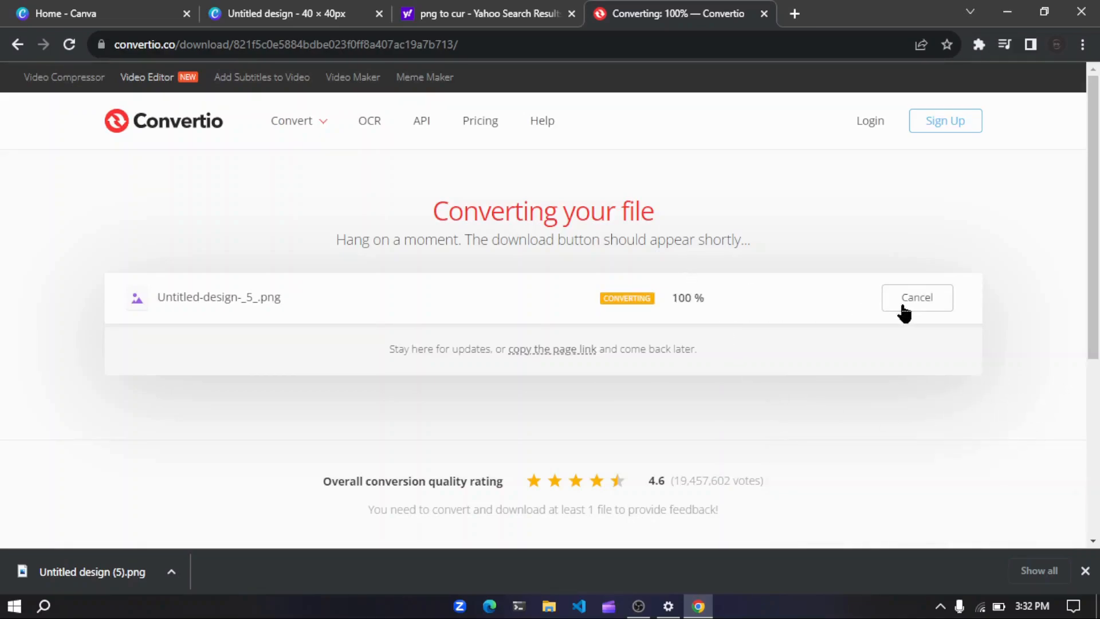
mouse_move(635, 344)
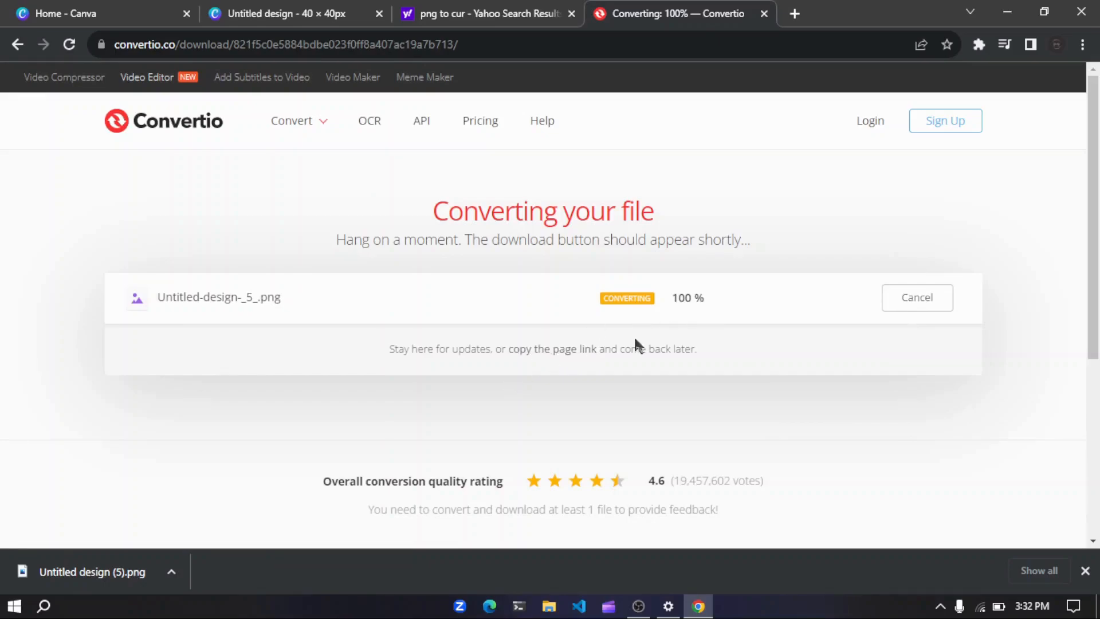
mouse_move(908, 310)
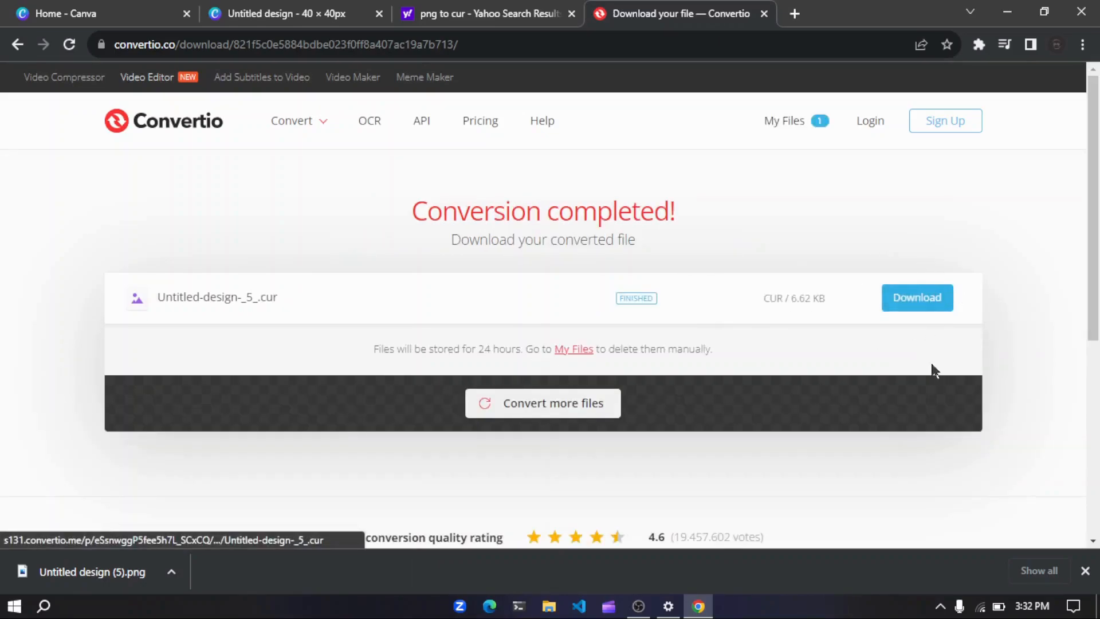
mouse_move(967, 344)
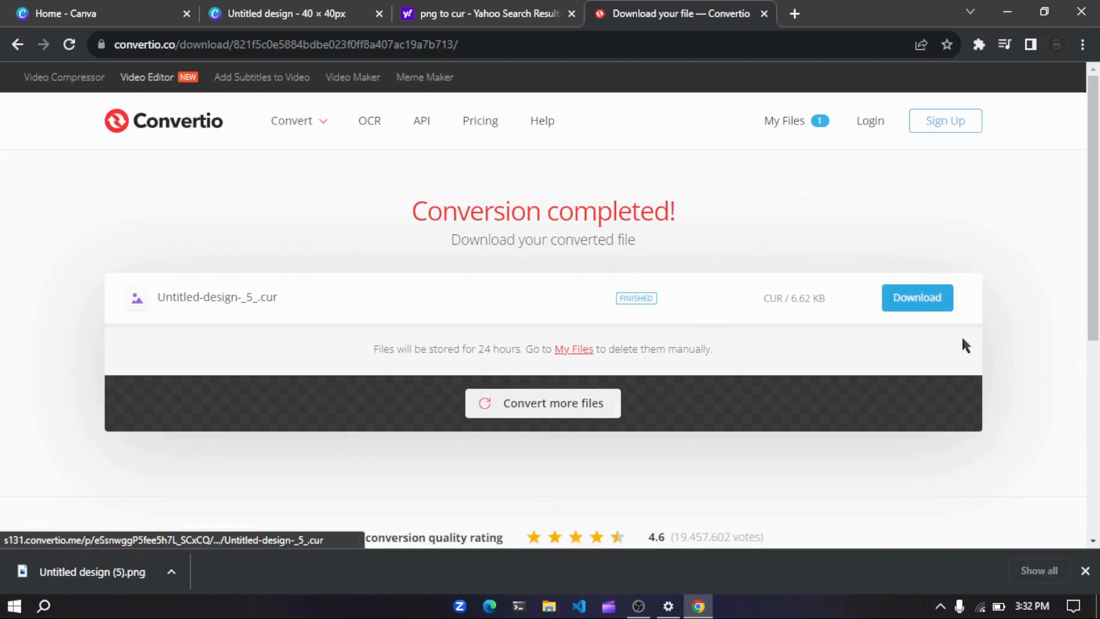
click(917, 298)
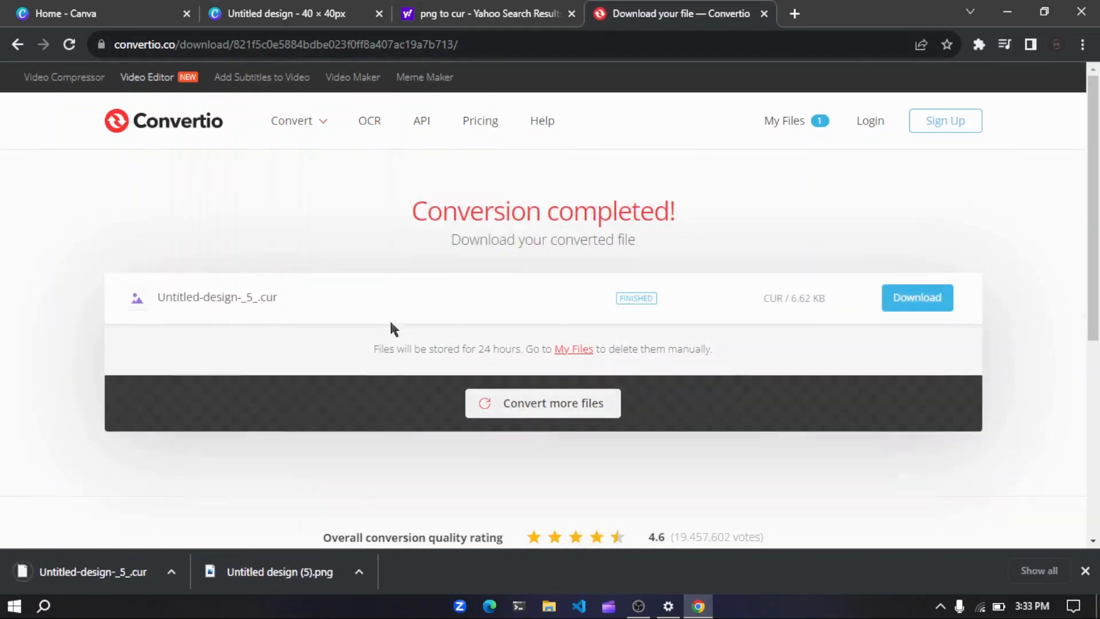
mouse_move(250, 492)
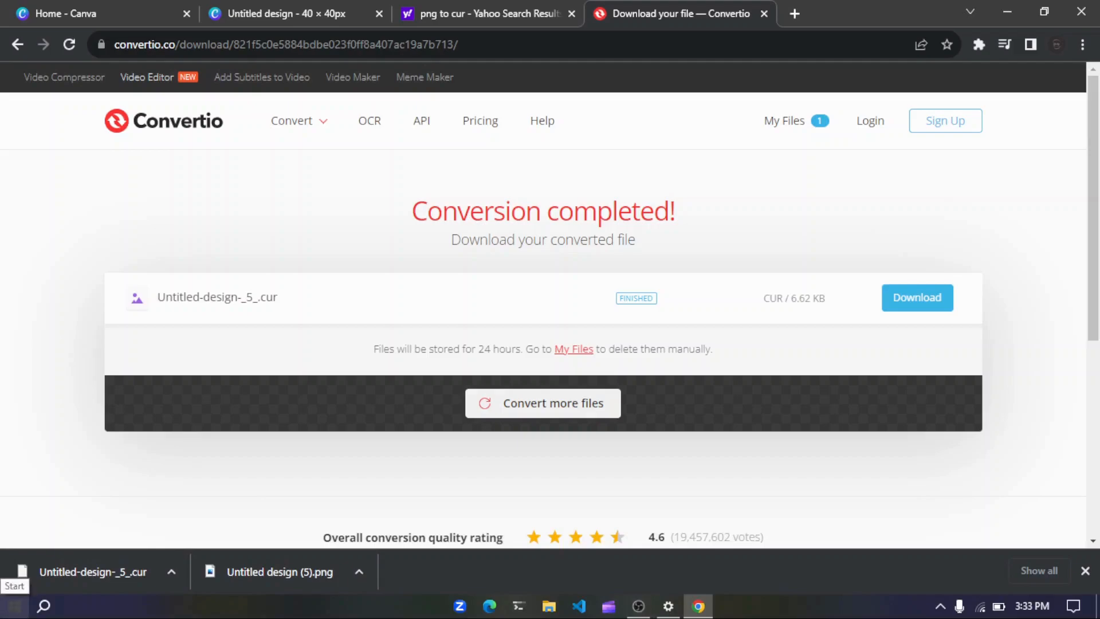
click(14, 605)
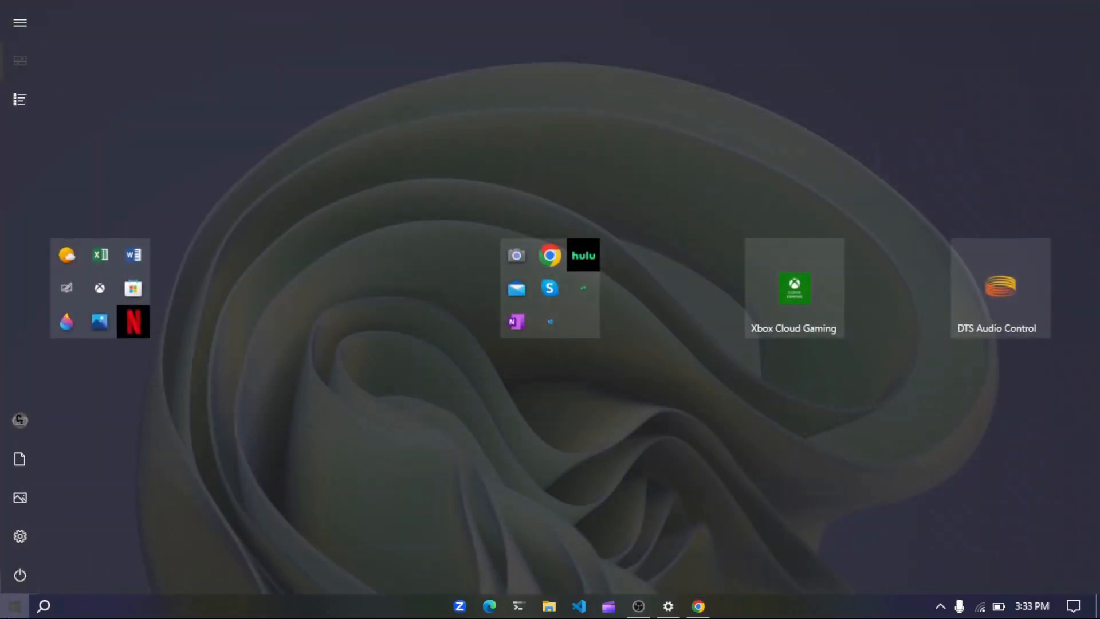
- Search 'cursor' in Start and reach the Mouse Properties Pointers list
text(cur)
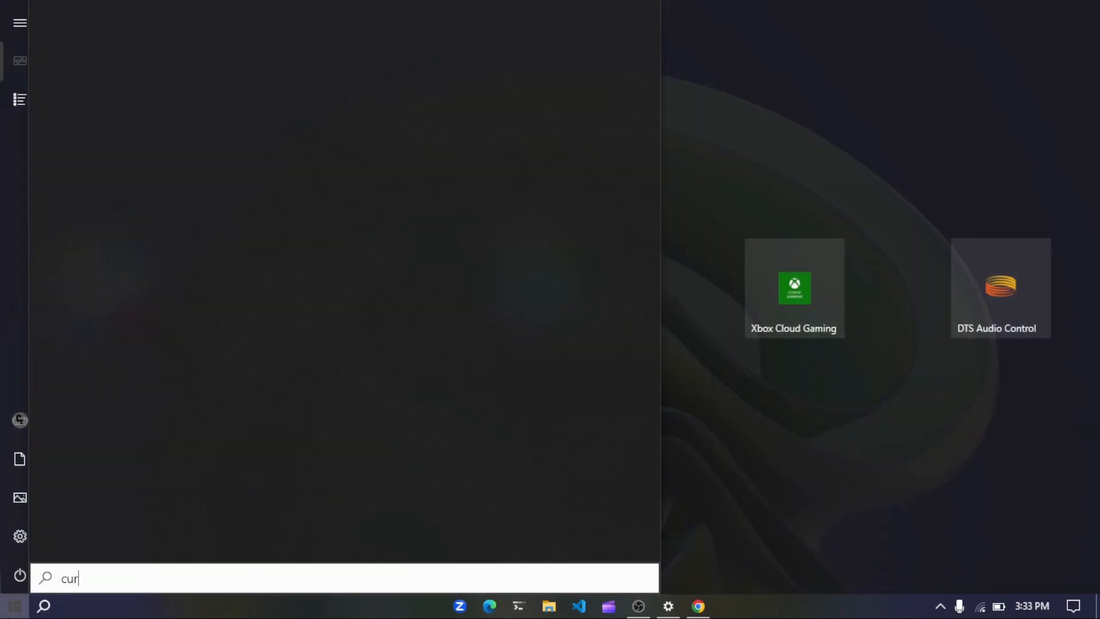
text(sor)
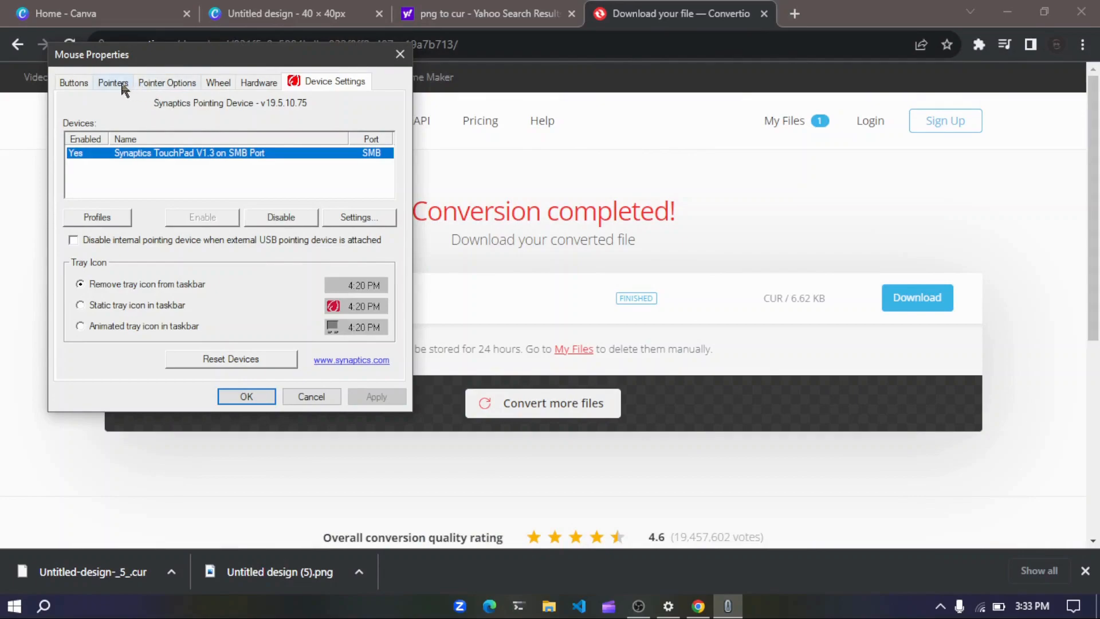
click(113, 83)
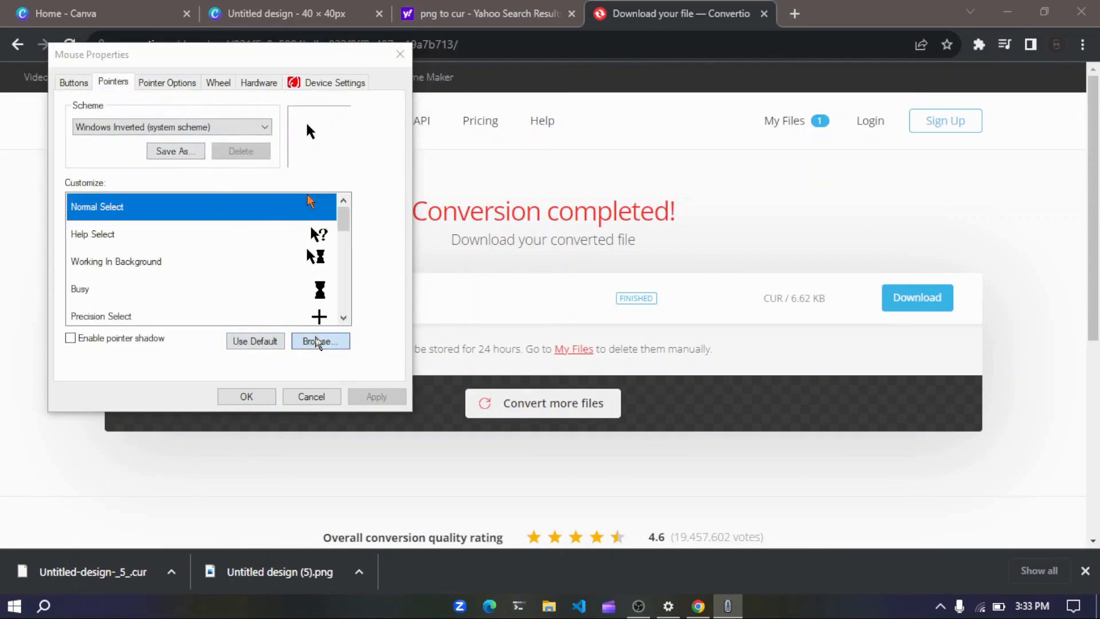
- Assign Untitled-design-_5_.cur from Downloads to the Normal Select pointer and confirm with OK
click(319, 341)
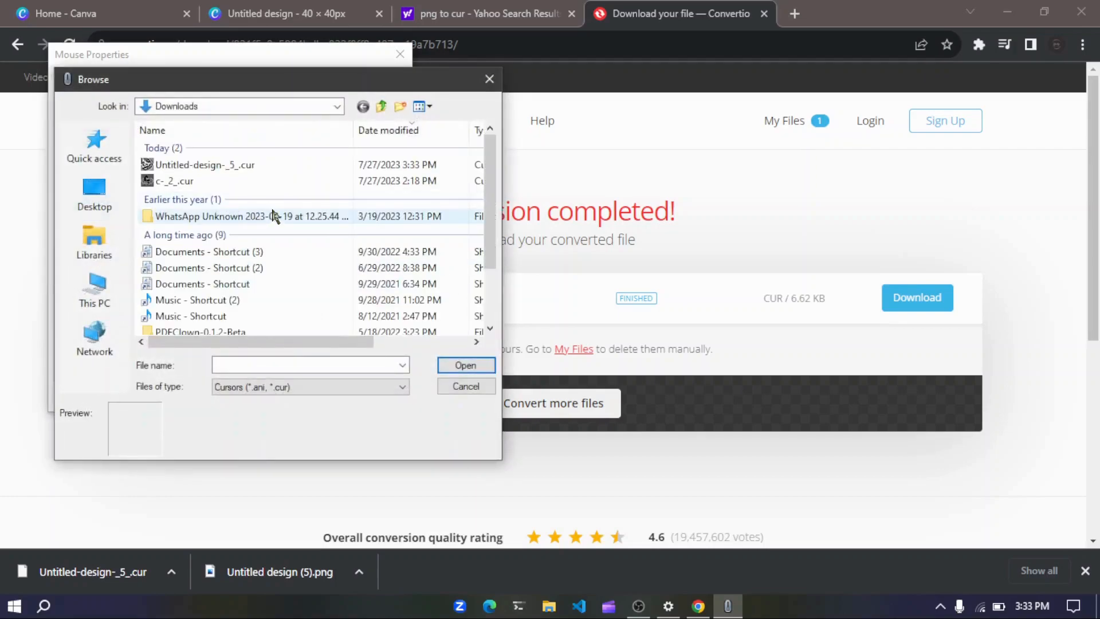
click(94, 146)
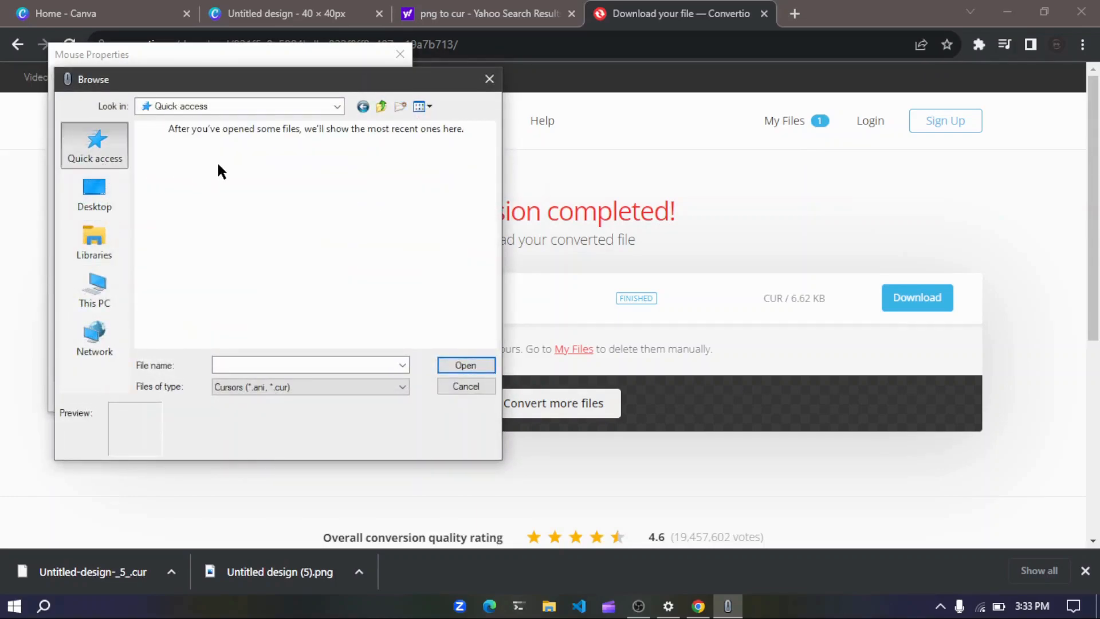
click(94, 195)
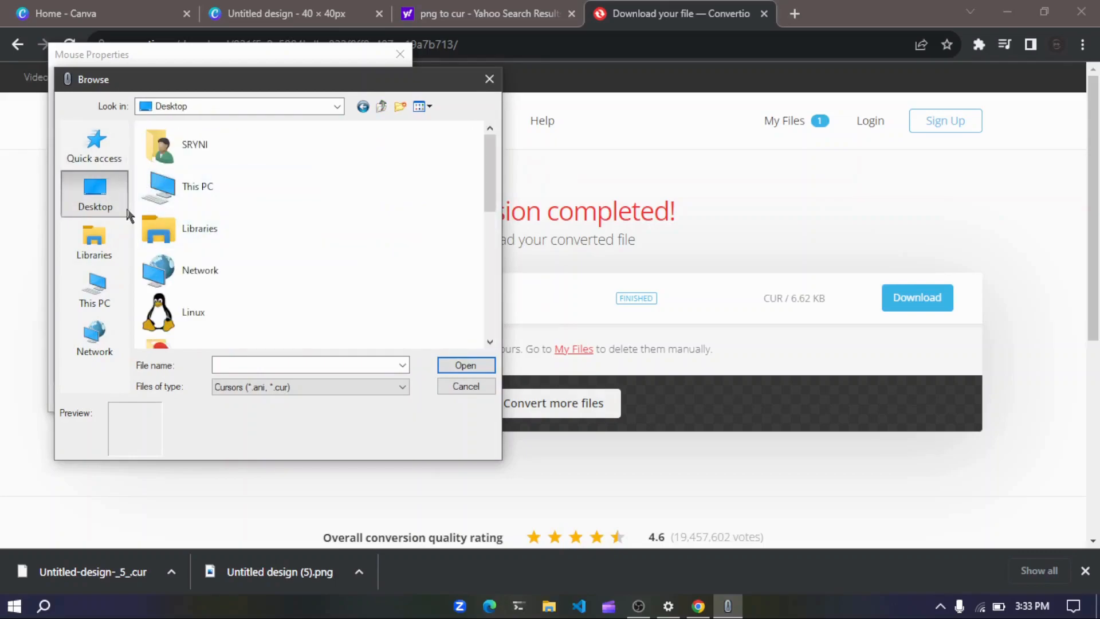
click(94, 290)
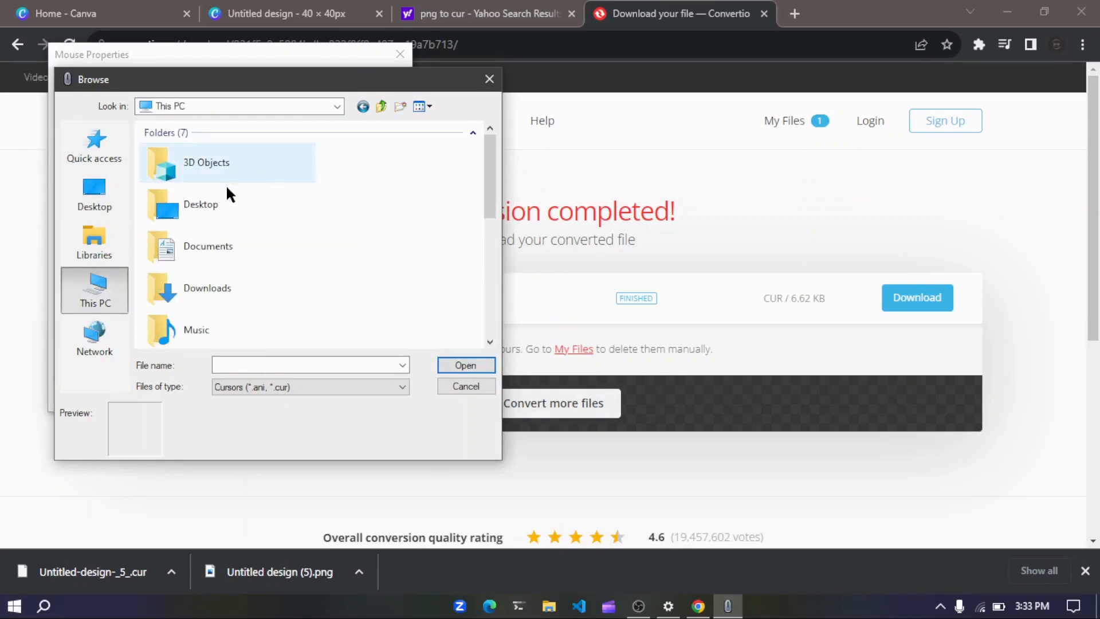
double_click(207, 287)
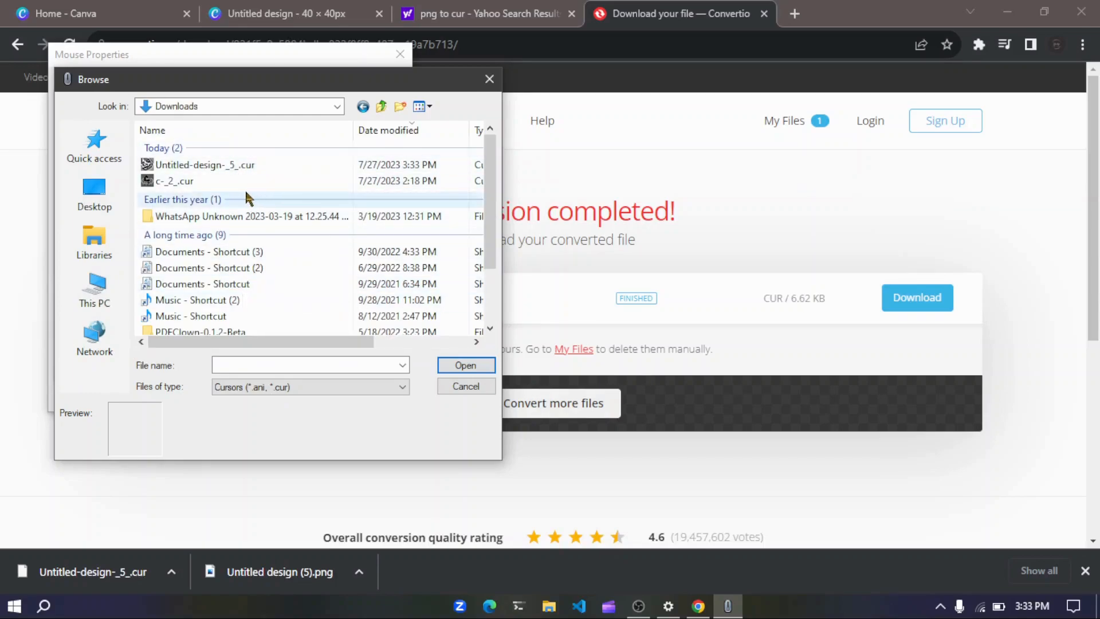
mouse_move(281, 202)
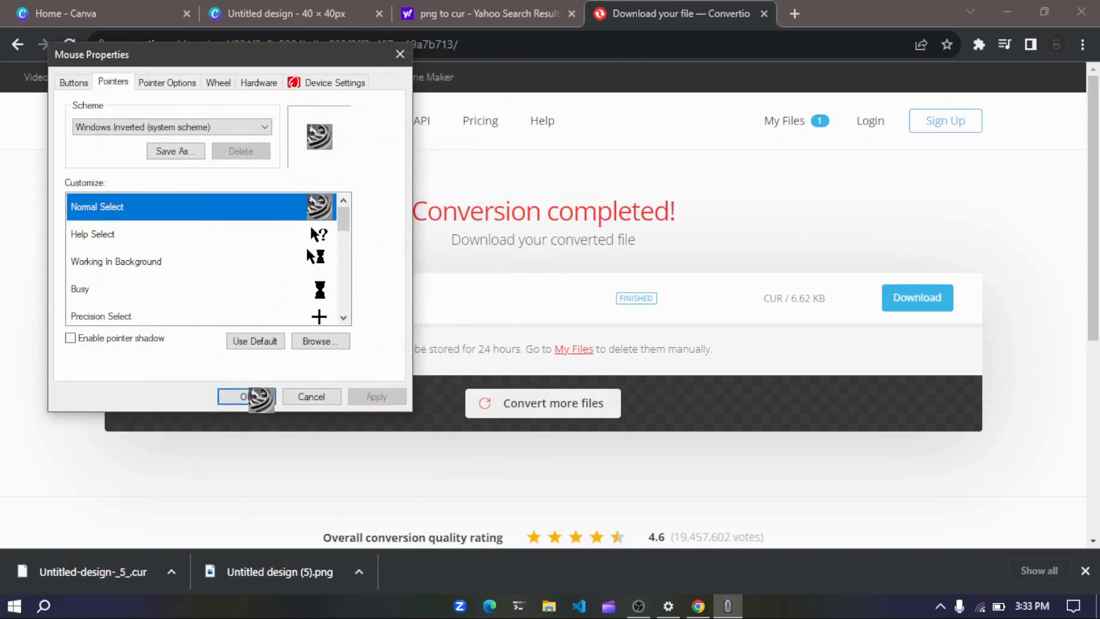
mouse_move(258, 413)
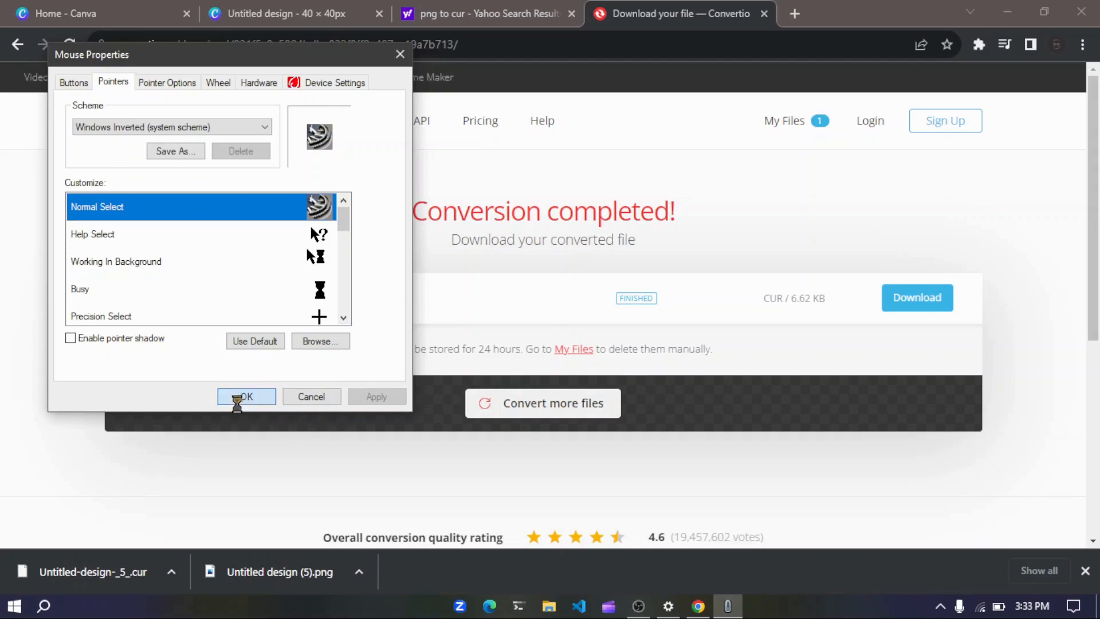
click(245, 396)
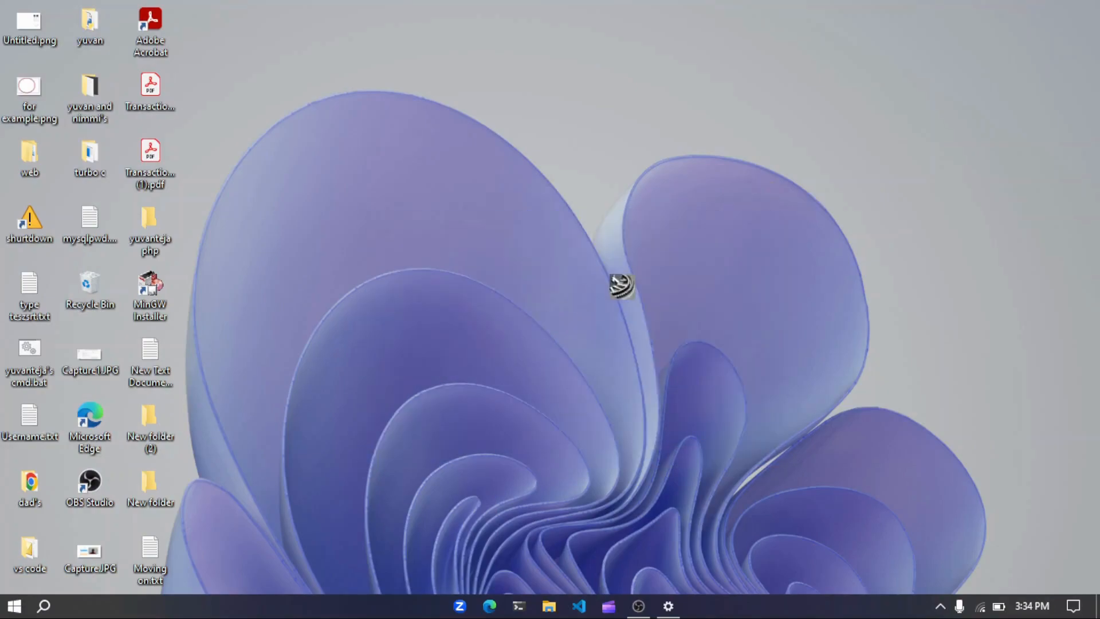
mouse_move(413, 420)
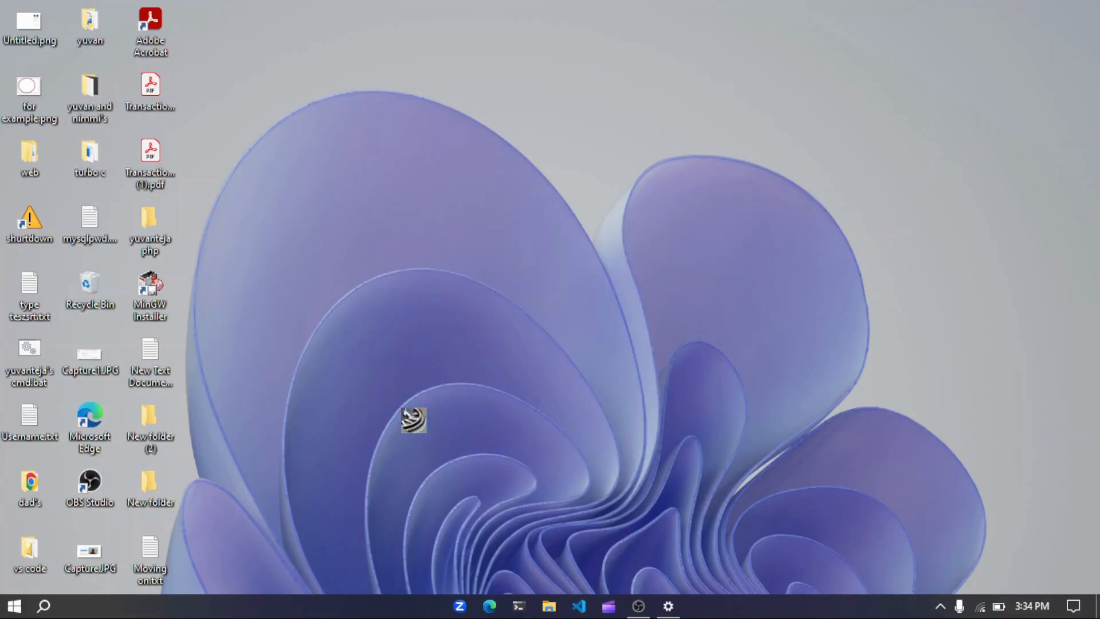
mouse_move(531, 367)
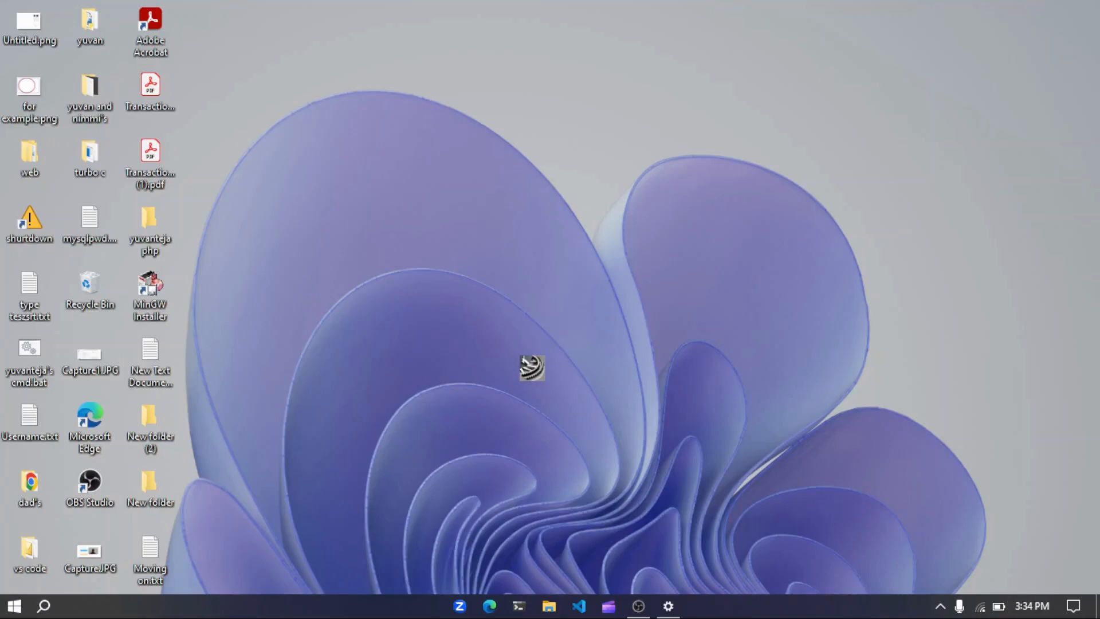
mouse_move(642, 604)
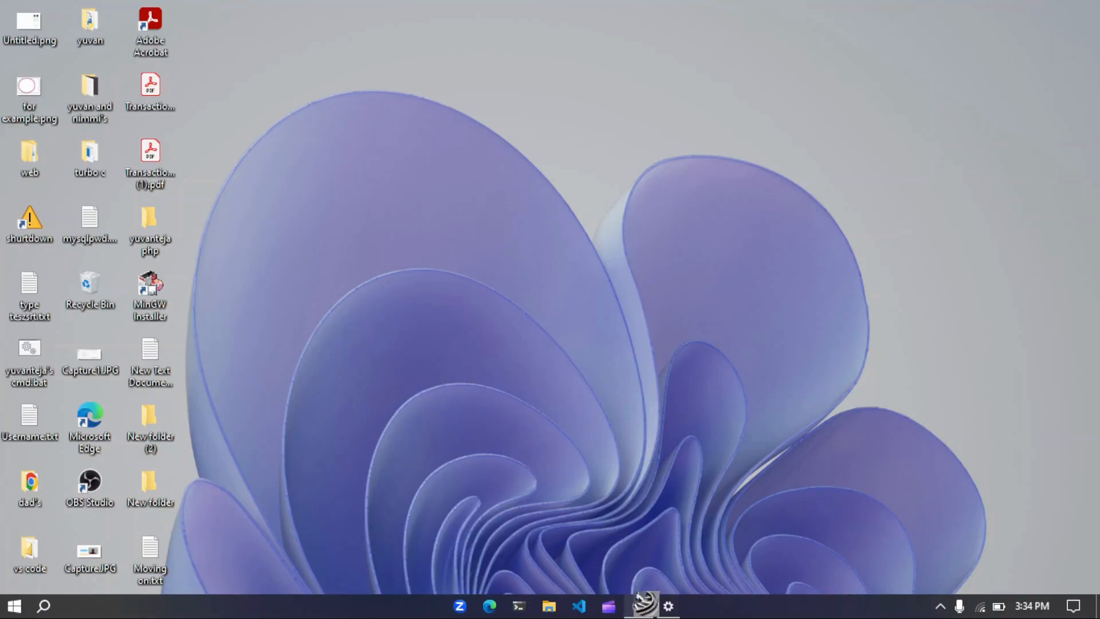
mouse_move(775, 465)
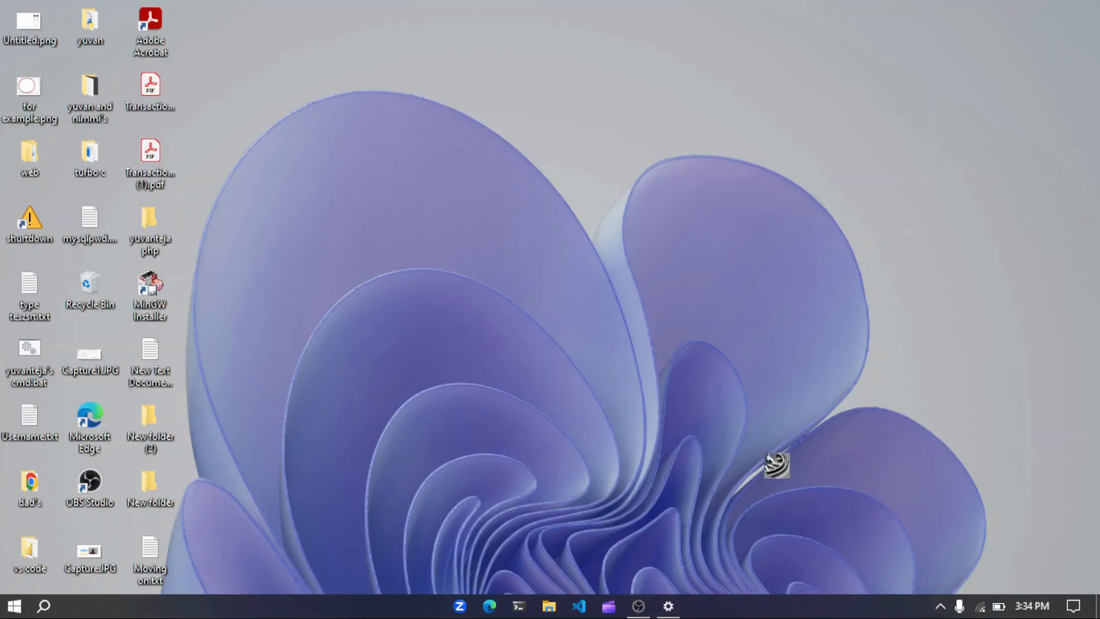